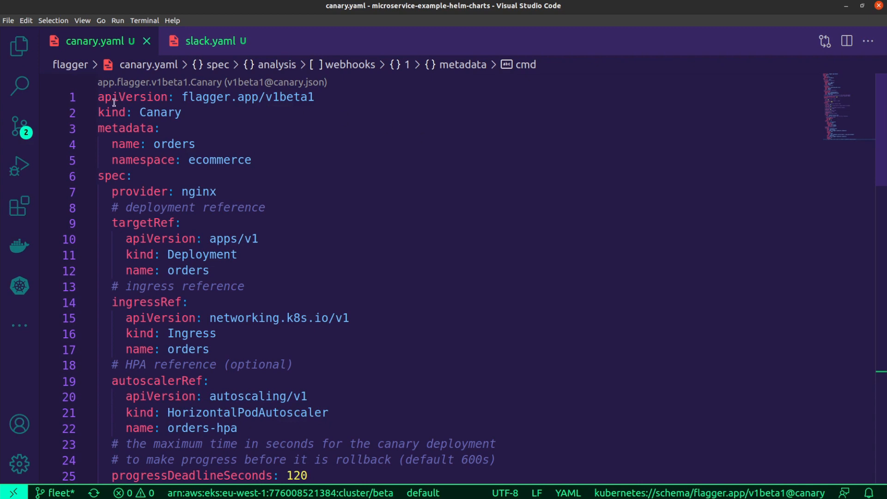
mouse_move(406, 248)
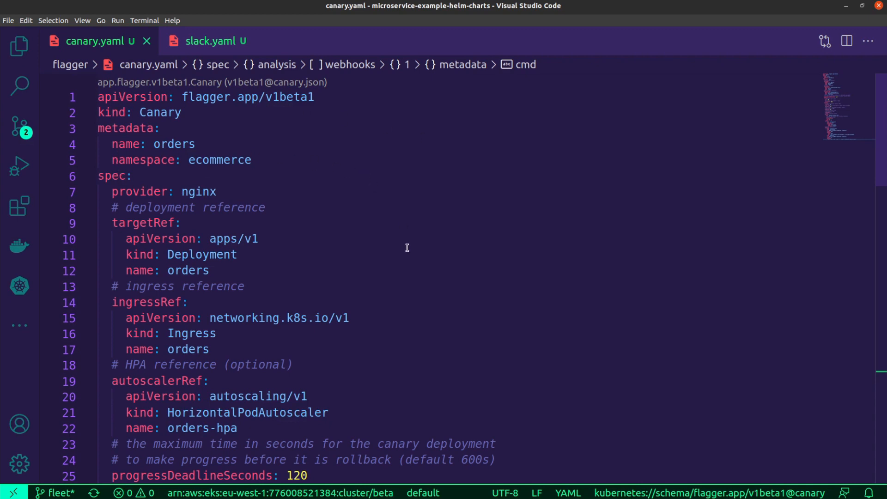
- Scroll through the Flagger manifests, then view slack.yaml's slack-alert provider for the k8s-deployments channel
scroll(down, 3)
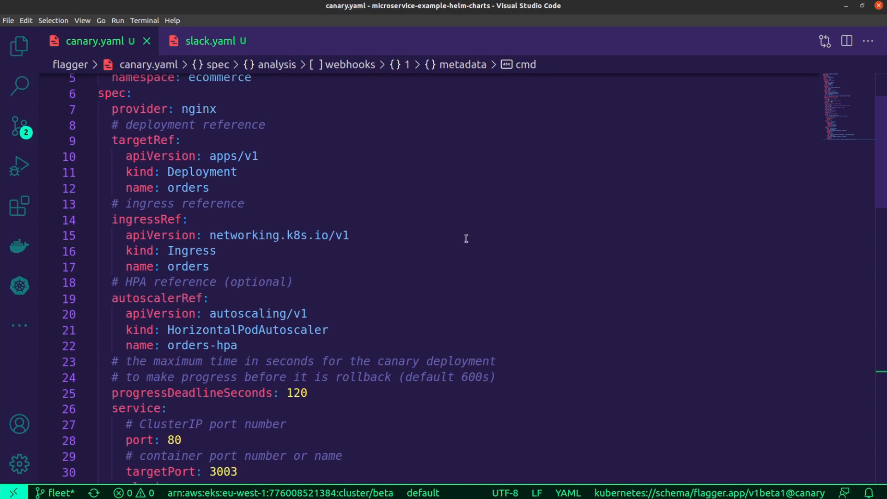
mouse_move(528, 234)
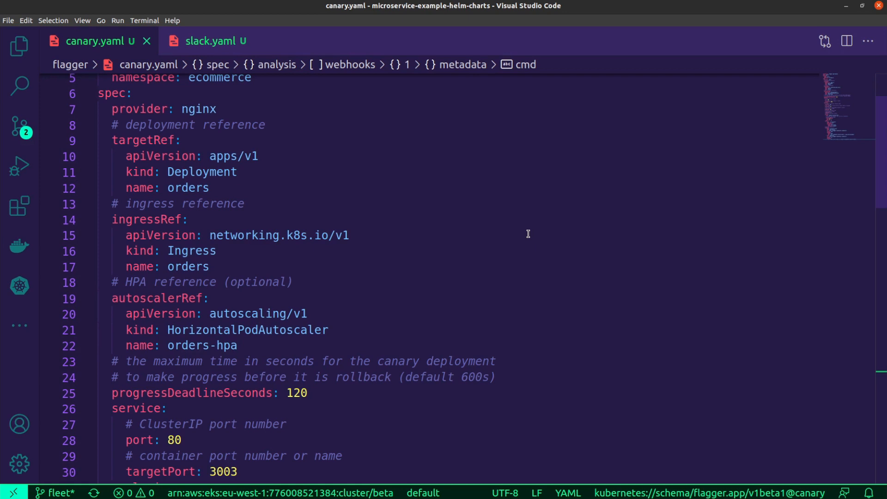
mouse_move(376, 196)
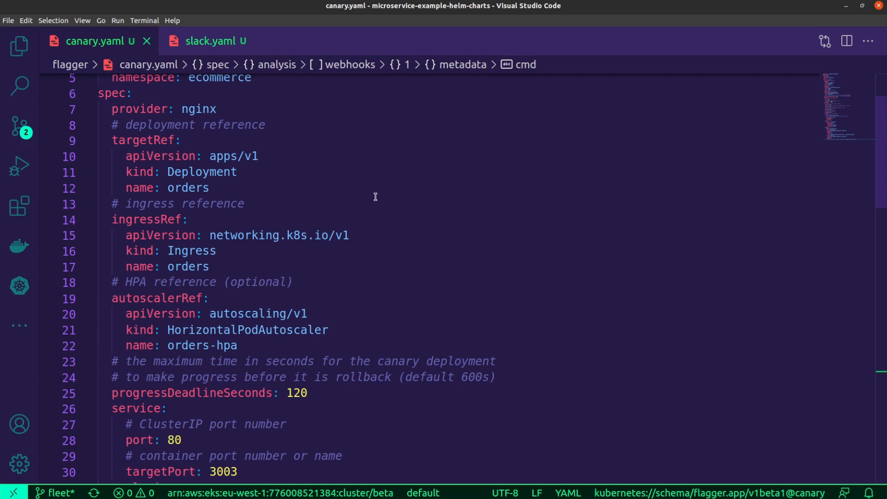
mouse_move(354, 180)
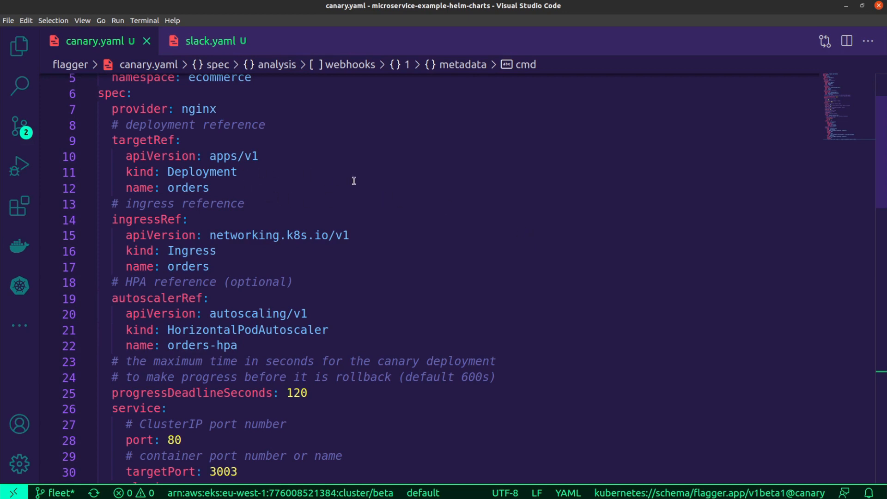
scroll(down, 3)
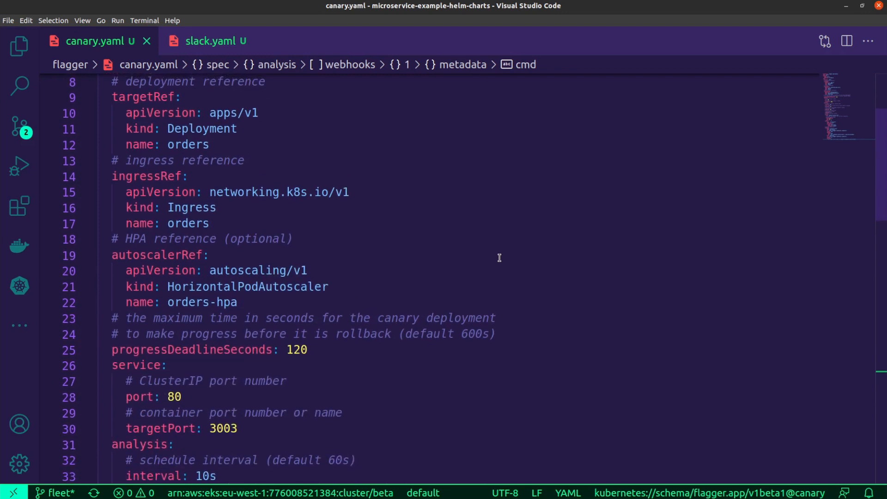
scroll(down, 3)
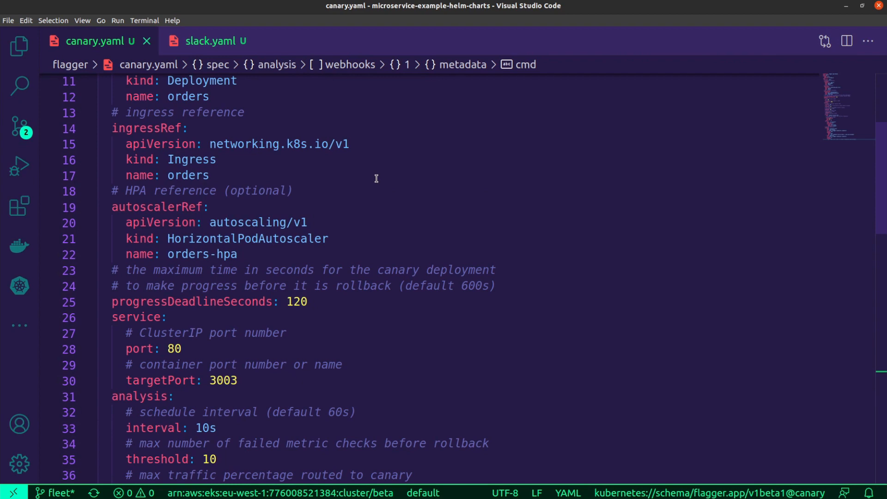
mouse_move(227, 179)
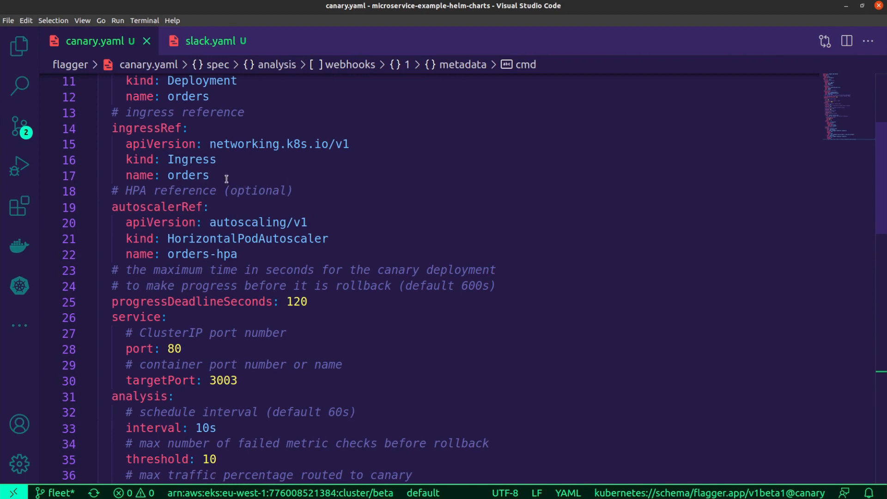
scroll(down, 3)
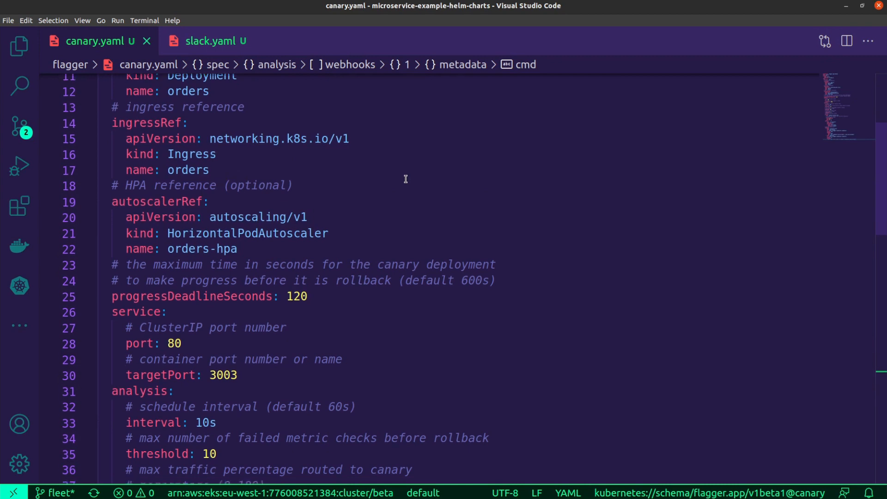
scroll(down, 3)
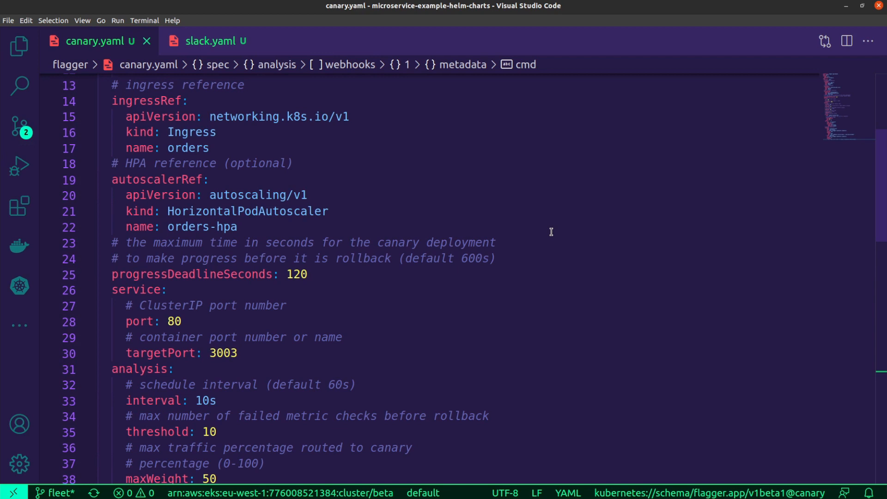
scroll(down, 3)
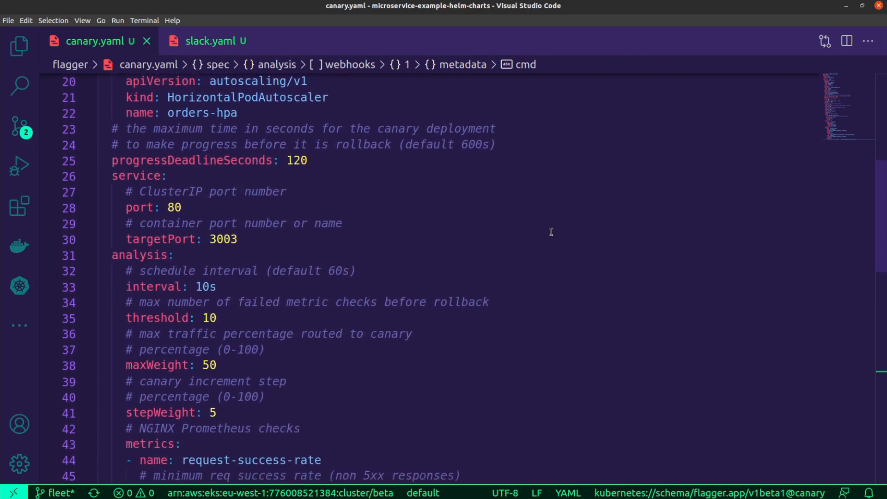
scroll(down, 3)
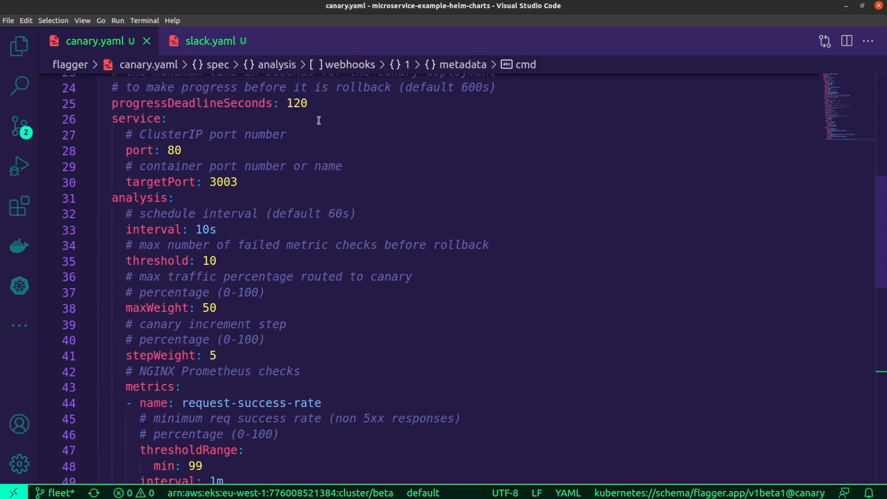
mouse_move(361, 172)
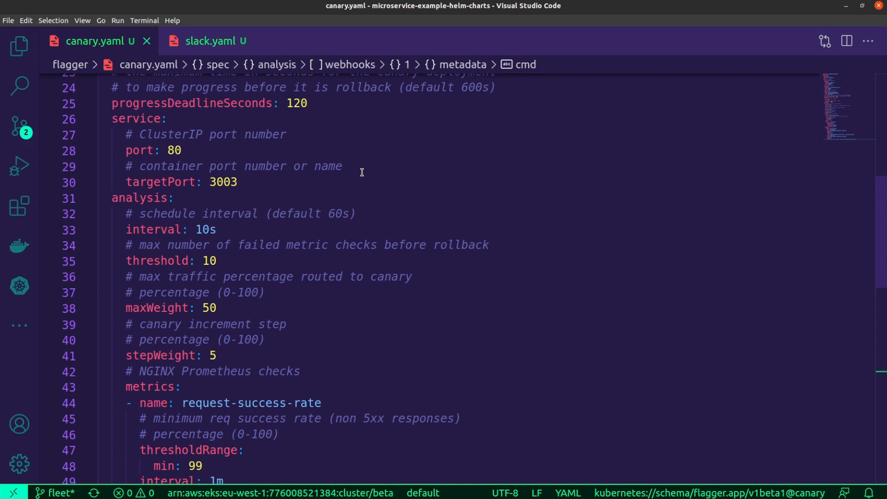
mouse_move(289, 141)
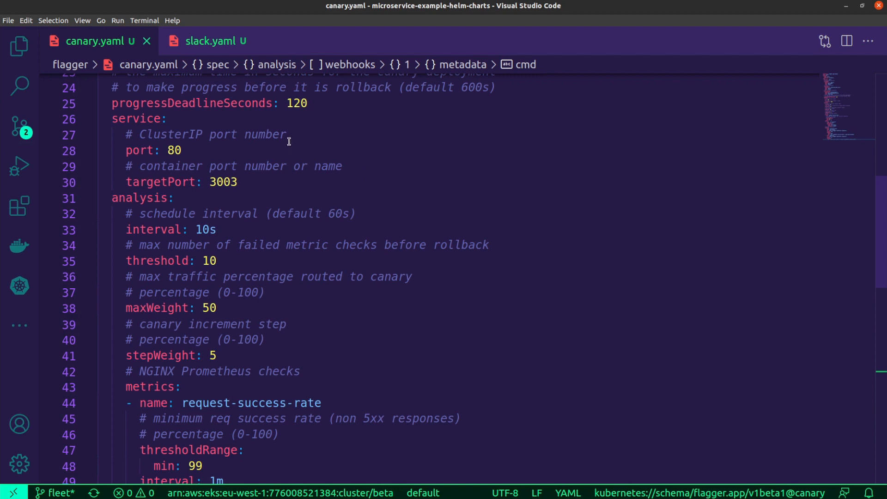
mouse_move(224, 154)
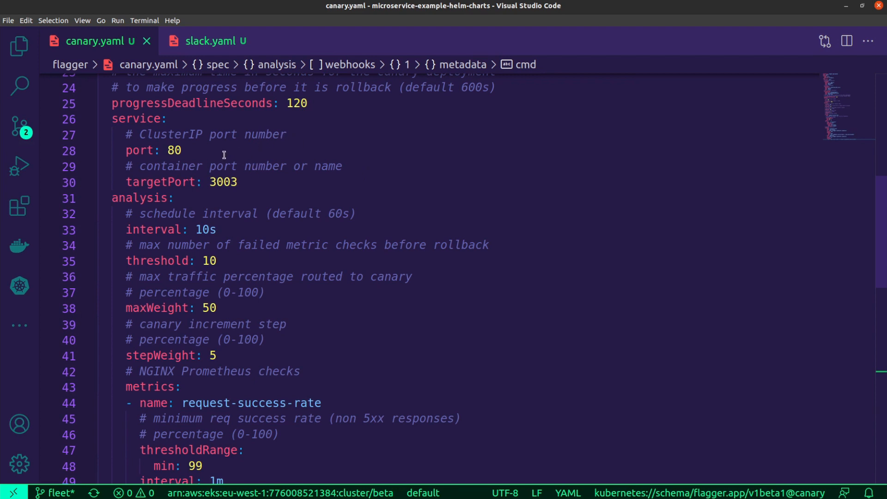
mouse_move(187, 166)
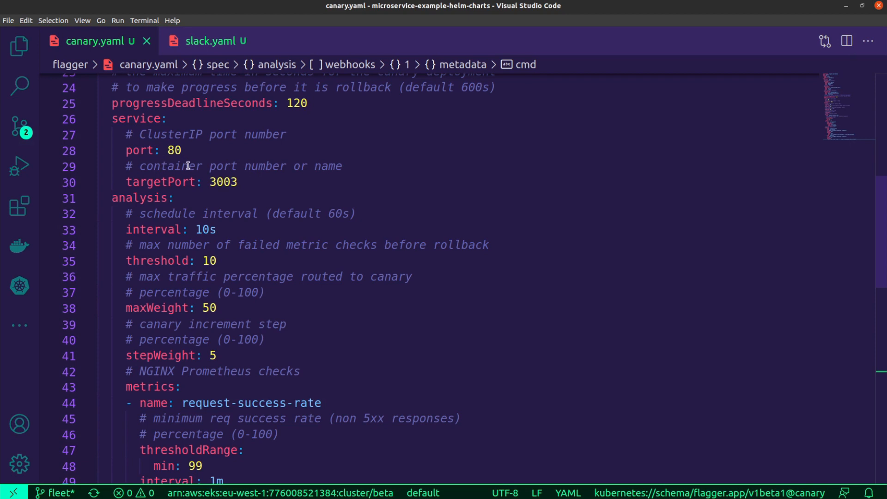
mouse_move(204, 196)
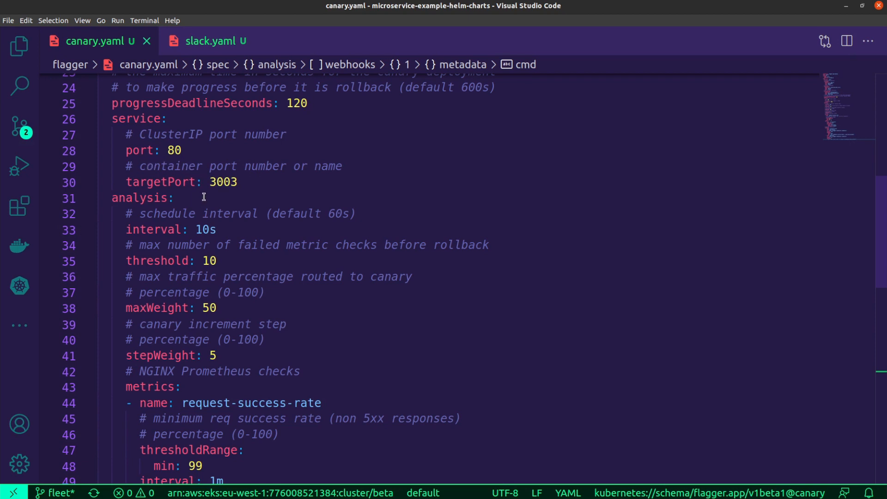
mouse_move(348, 187)
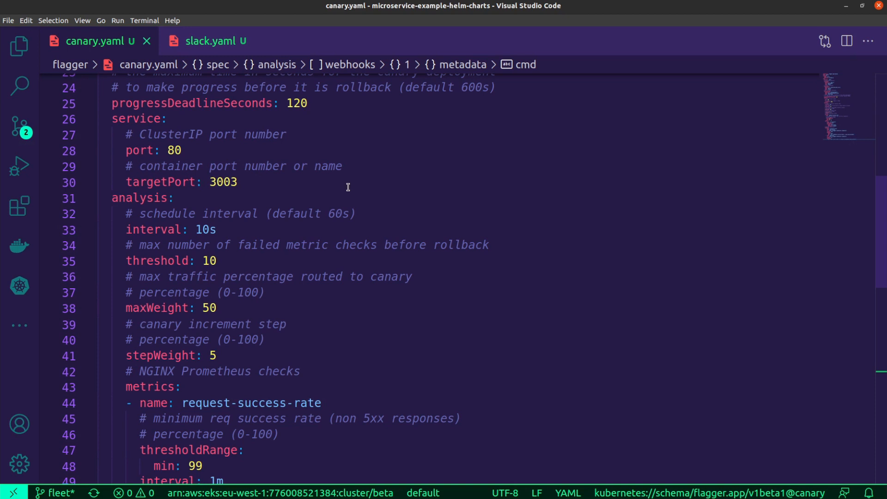
scroll(down, 3)
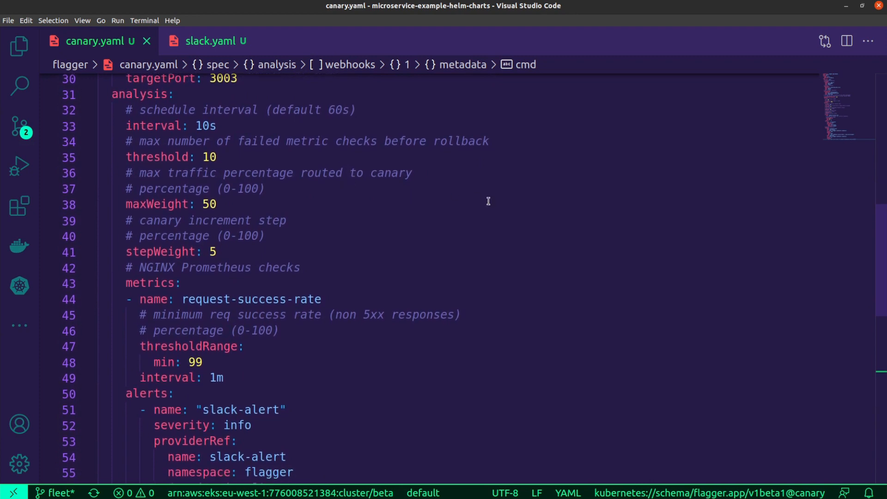
mouse_move(573, 258)
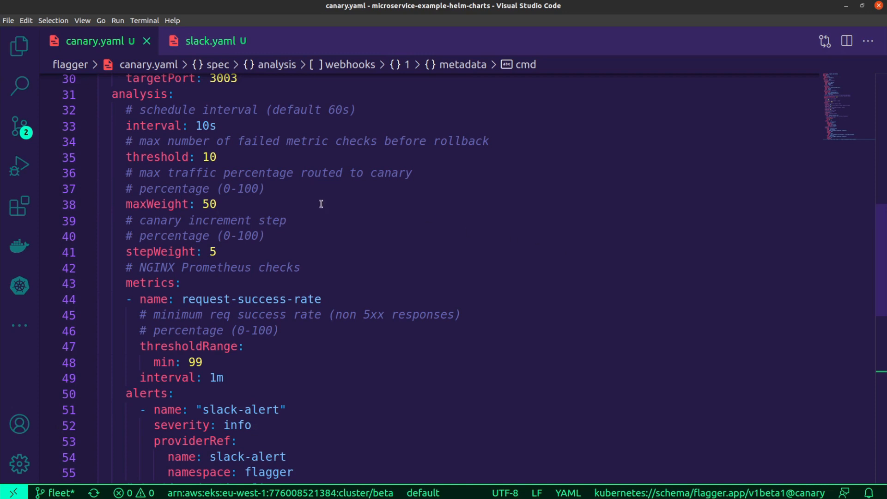
mouse_move(242, 207)
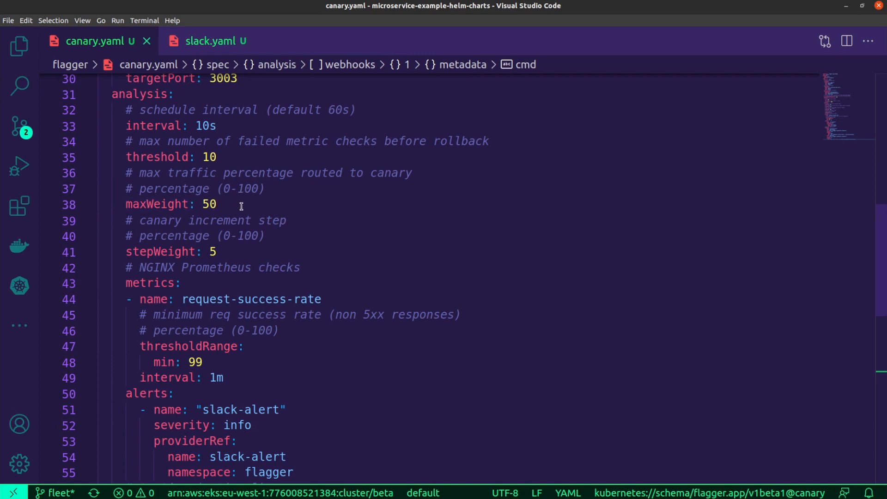
mouse_move(283, 243)
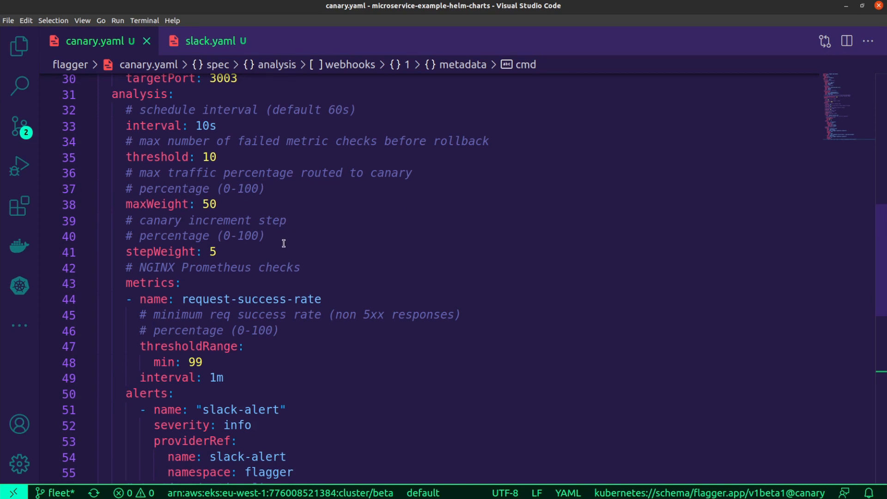
mouse_move(228, 246)
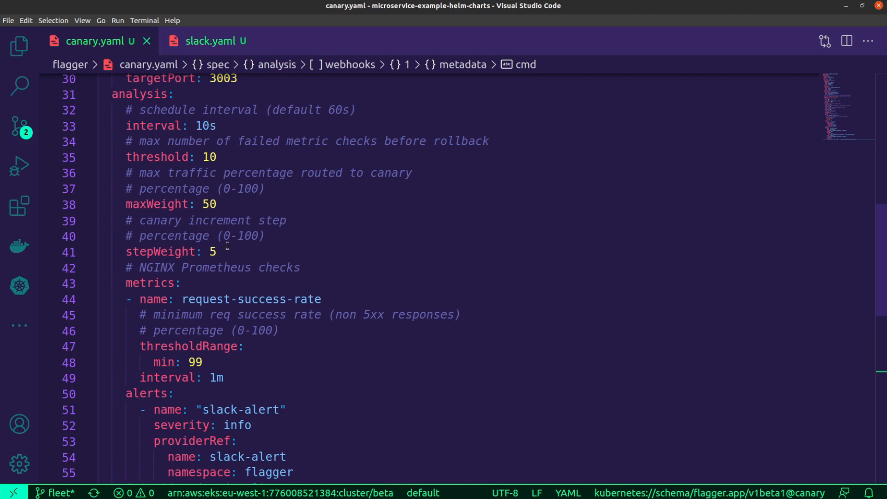
mouse_move(290, 154)
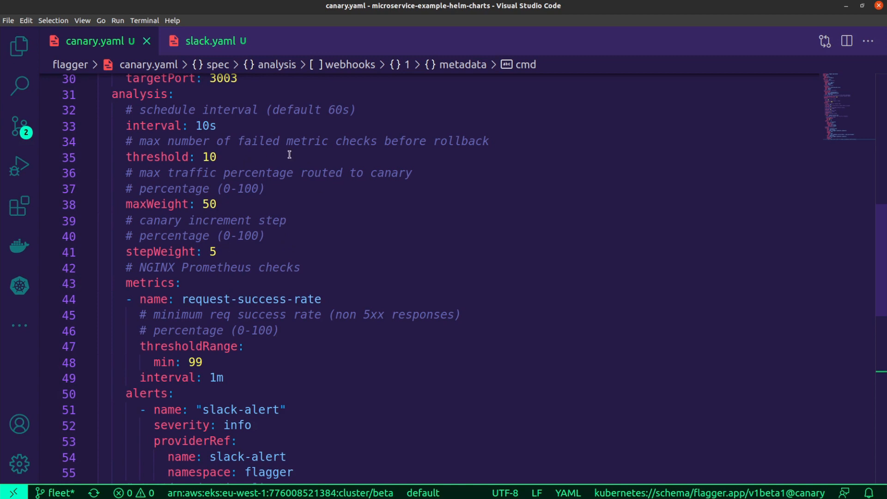
mouse_move(514, 196)
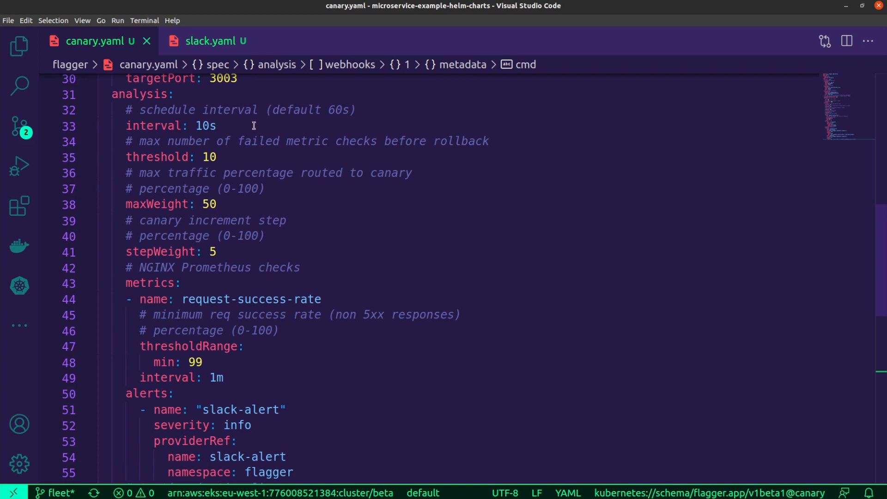
scroll(down, 3)
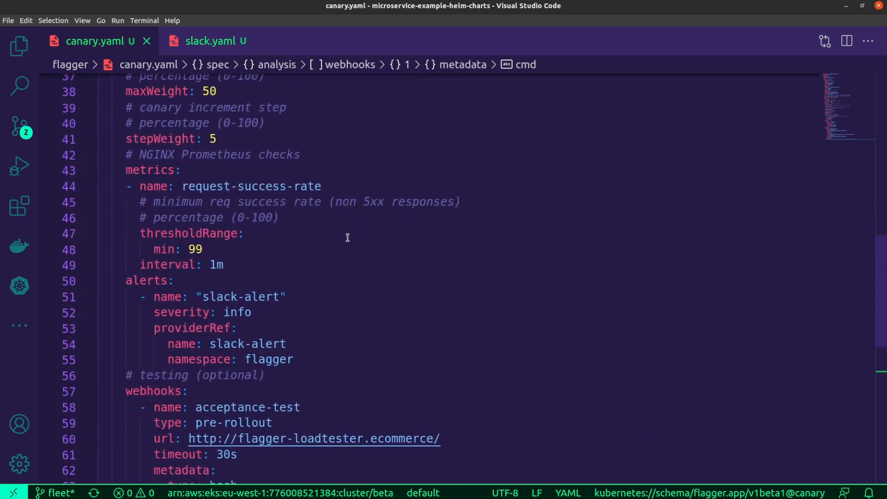
scroll(down, 3)
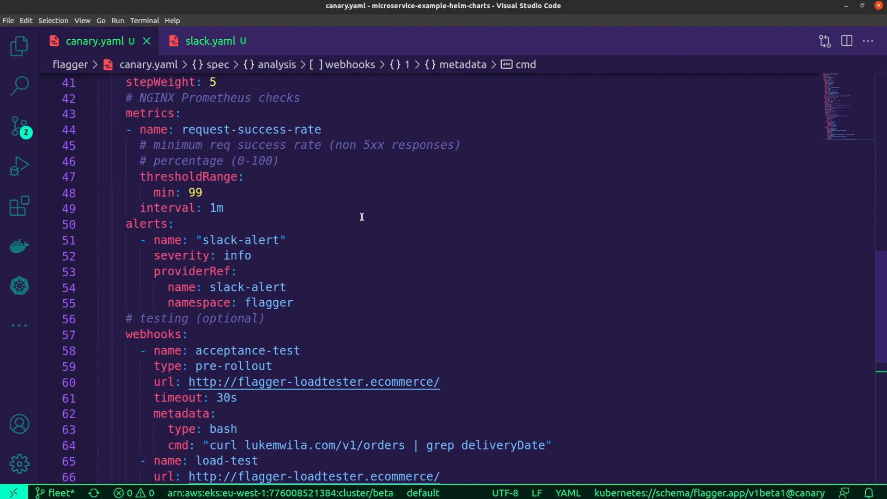
mouse_move(284, 177)
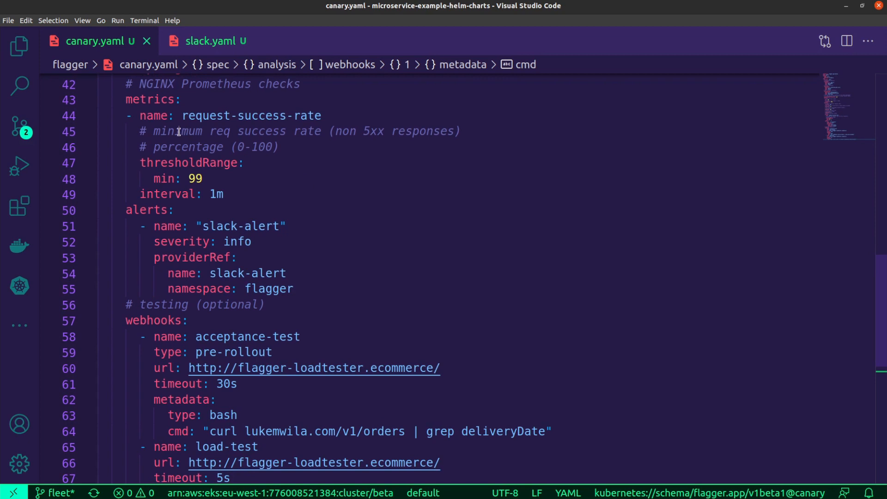
mouse_move(346, 196)
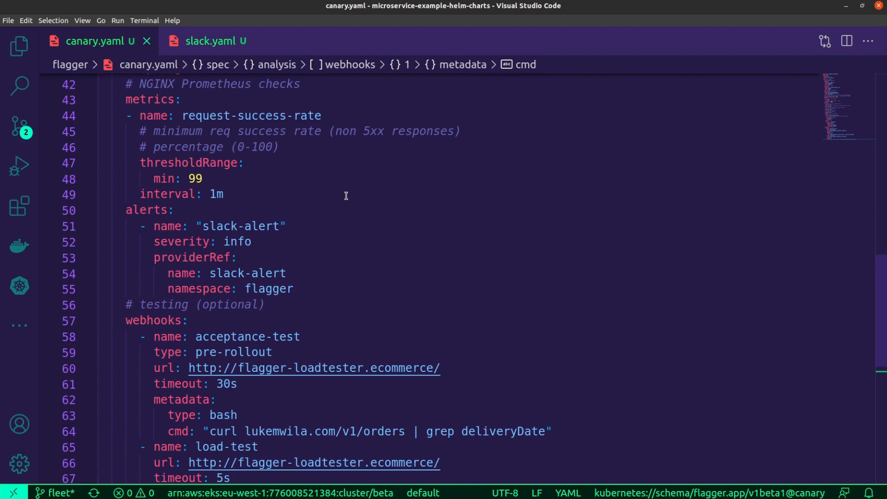
mouse_move(293, 175)
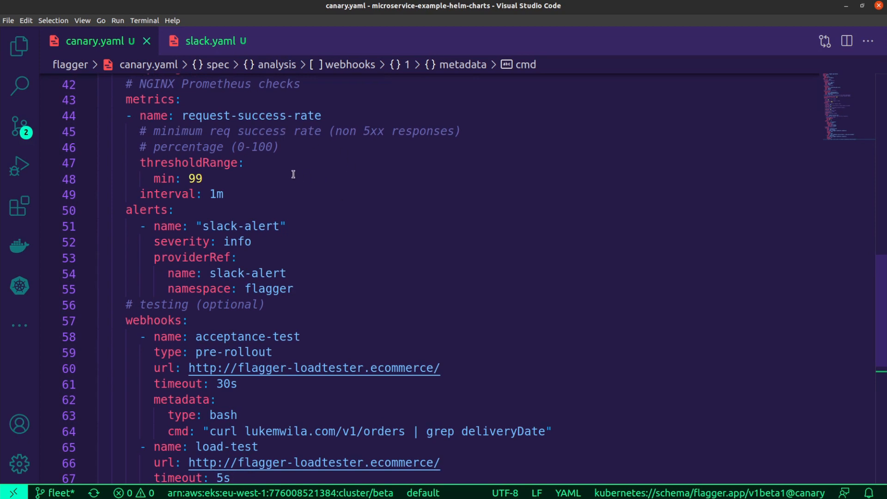
mouse_move(274, 192)
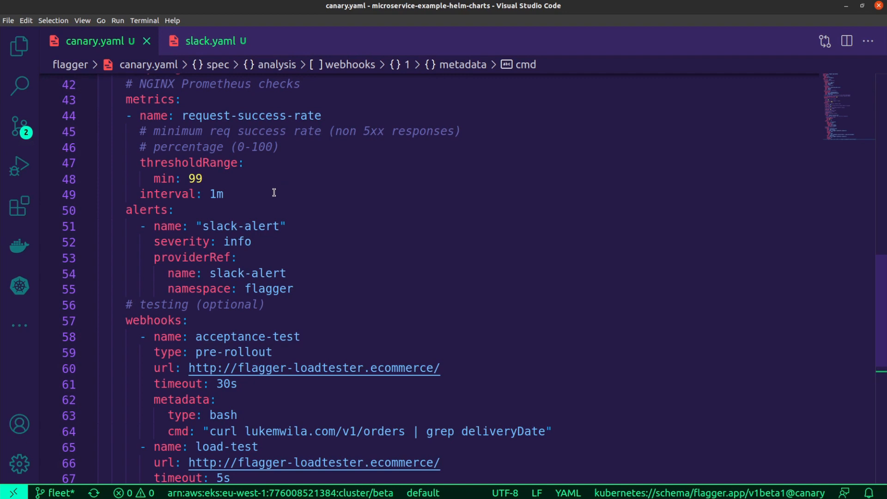
mouse_move(210, 213)
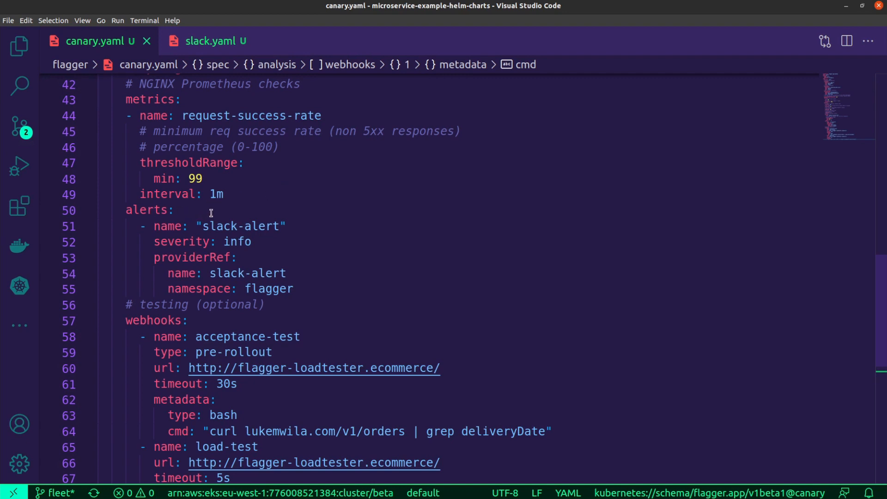
mouse_move(348, 234)
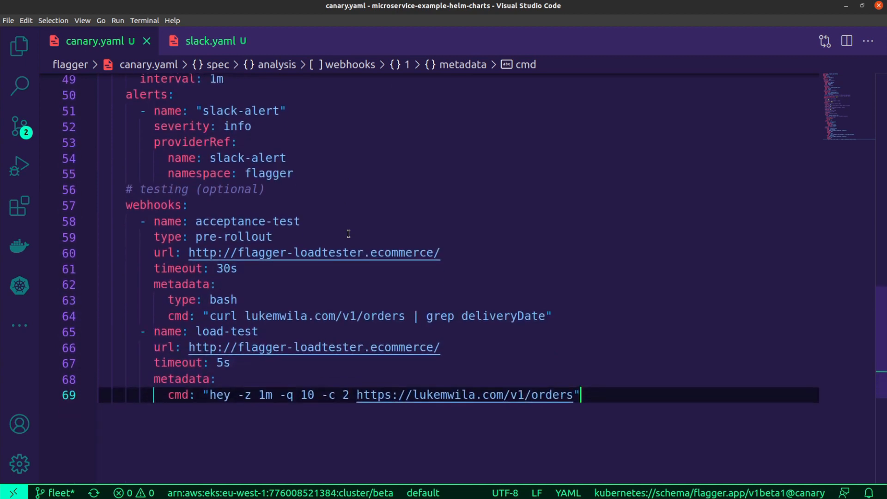
scroll(up, 3)
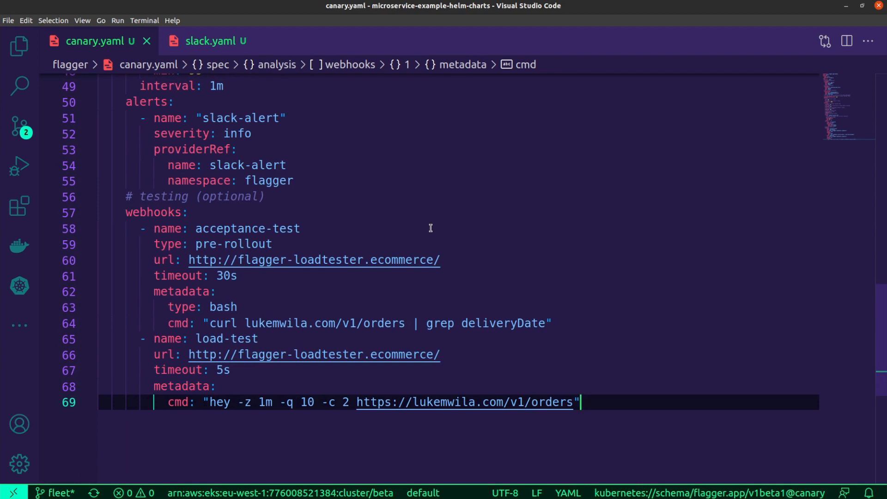
mouse_move(345, 233)
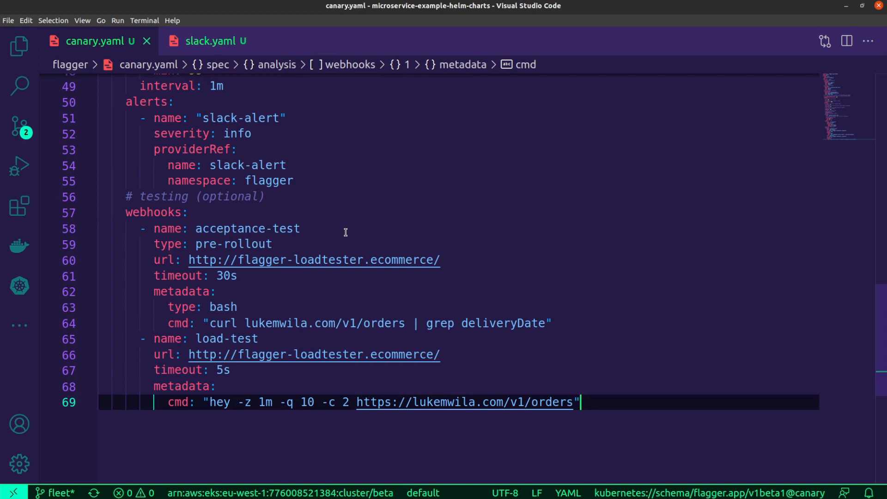
mouse_move(365, 335)
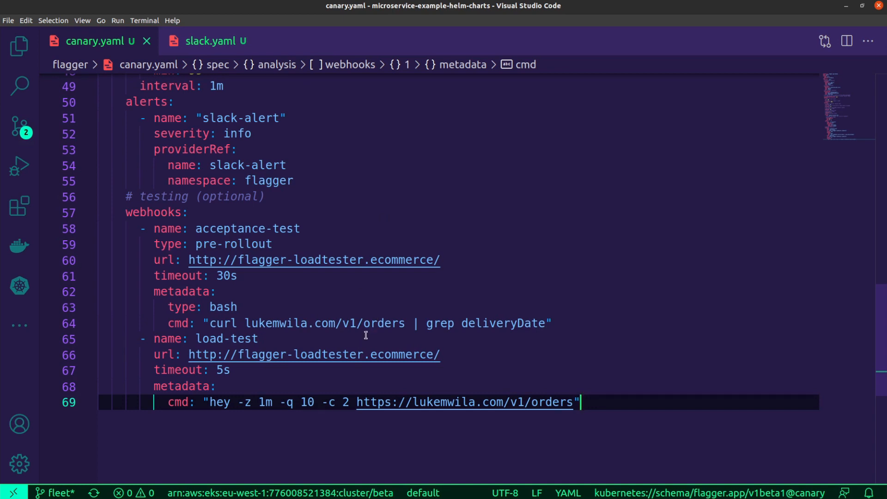
mouse_move(398, 338)
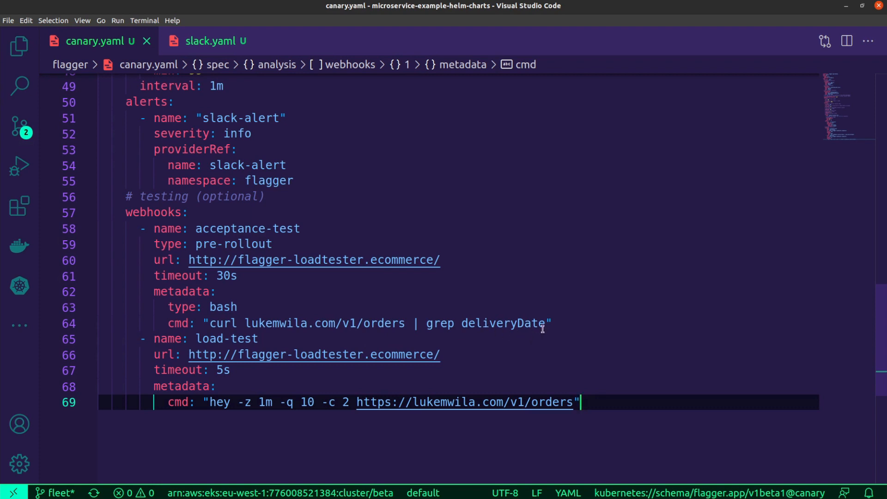
mouse_move(525, 304)
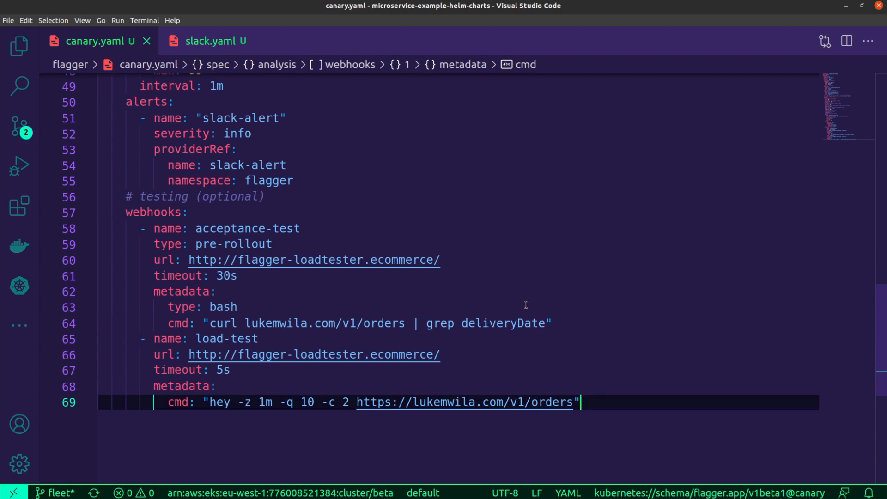
mouse_move(180, 361)
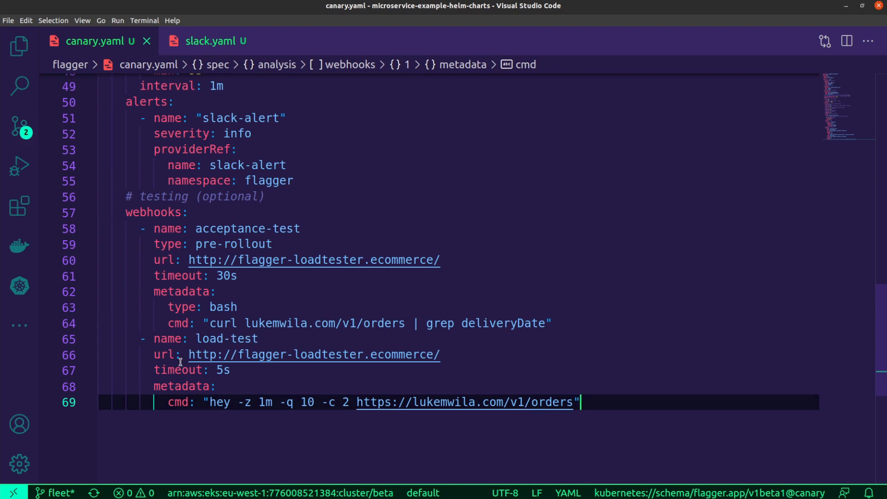
mouse_move(504, 368)
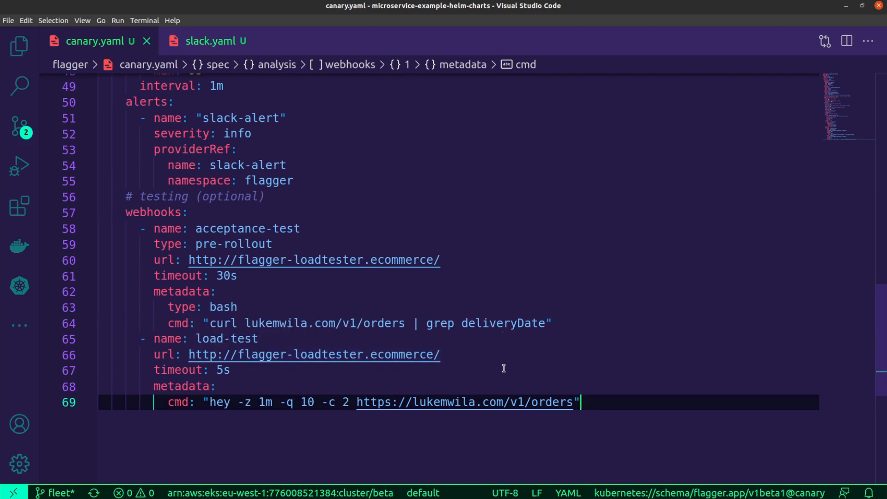
mouse_move(514, 359)
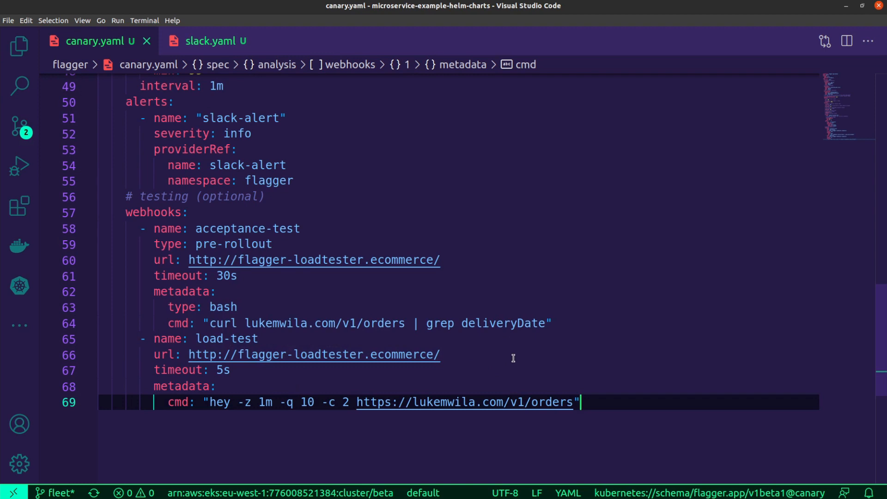
mouse_move(472, 362)
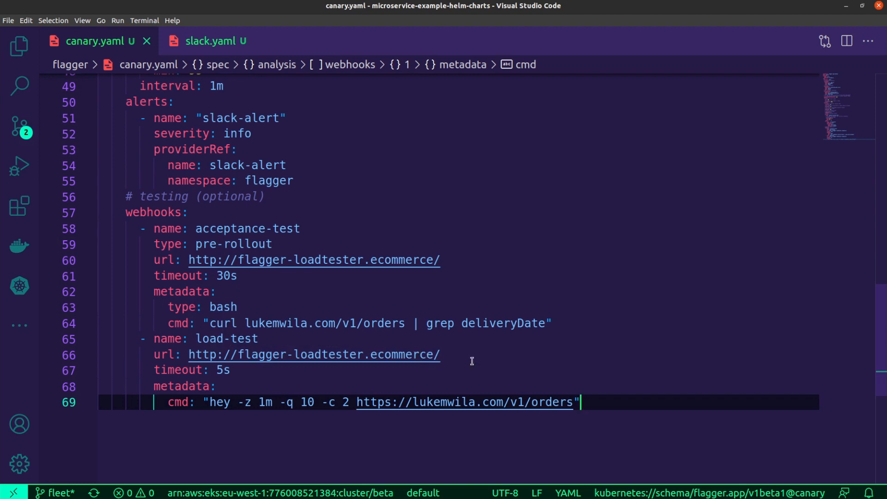
mouse_move(480, 423)
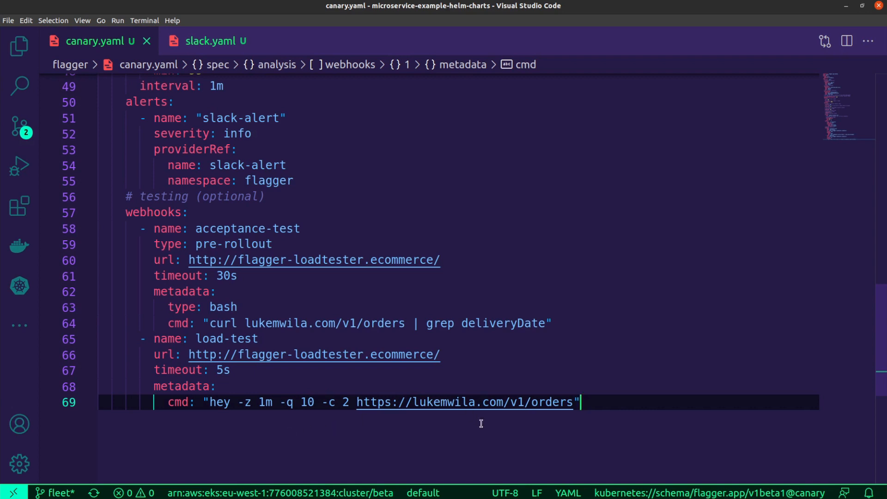
mouse_move(537, 347)
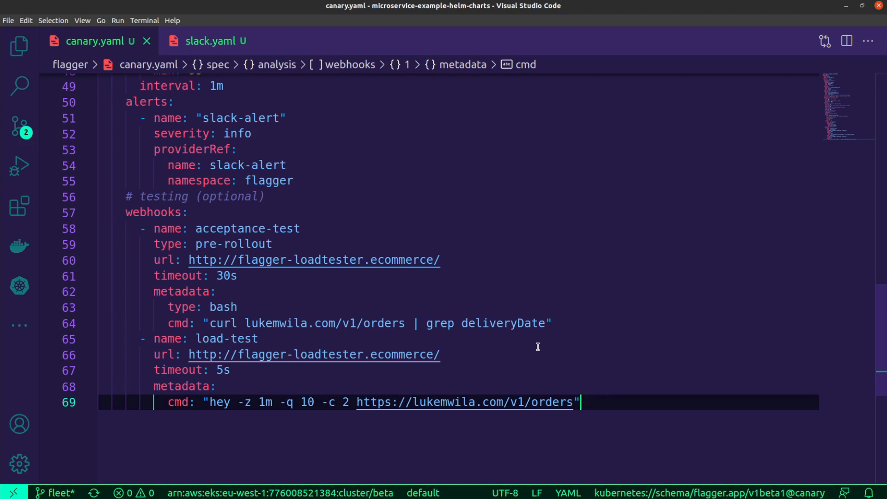
scroll(up, 3)
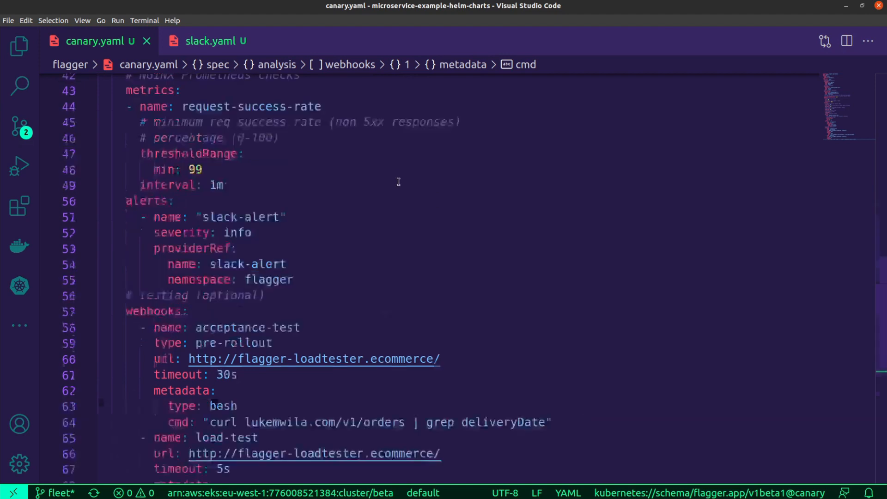
click(215, 41)
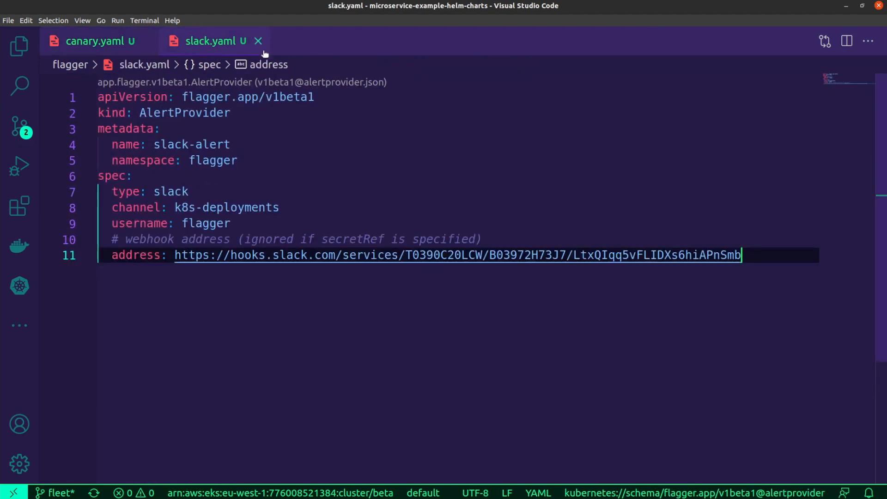
mouse_move(363, 112)
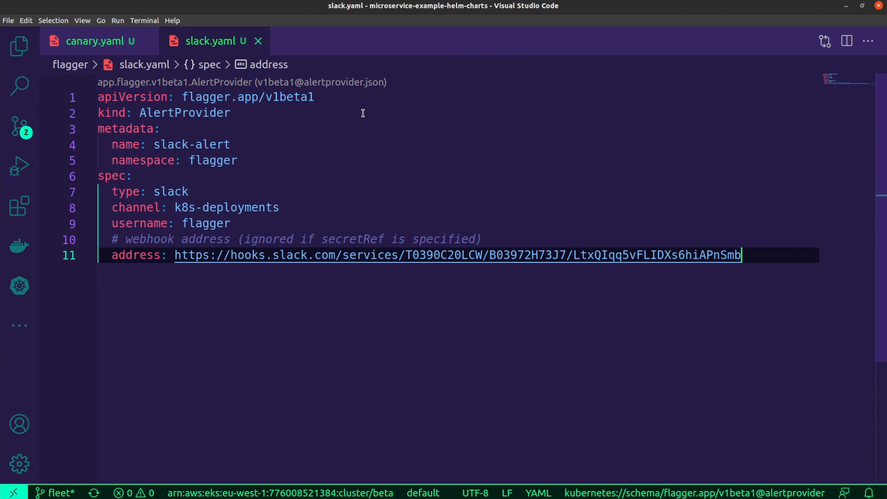
mouse_move(283, 204)
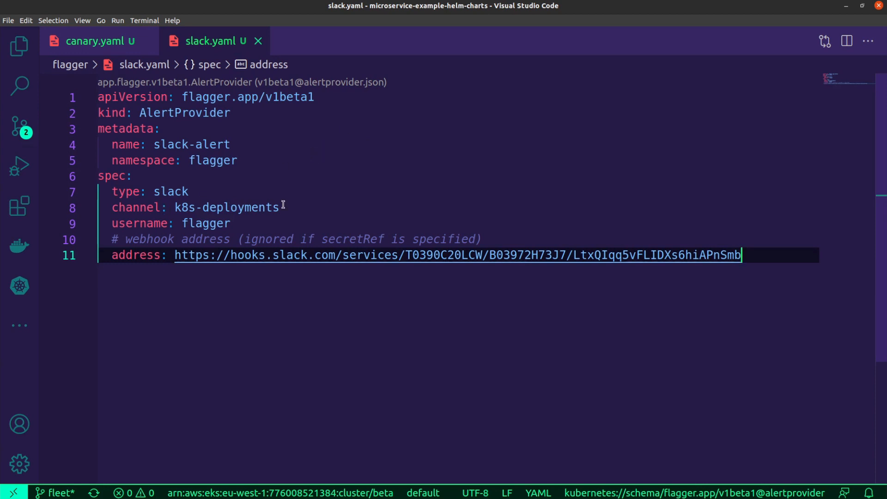
mouse_move(326, 201)
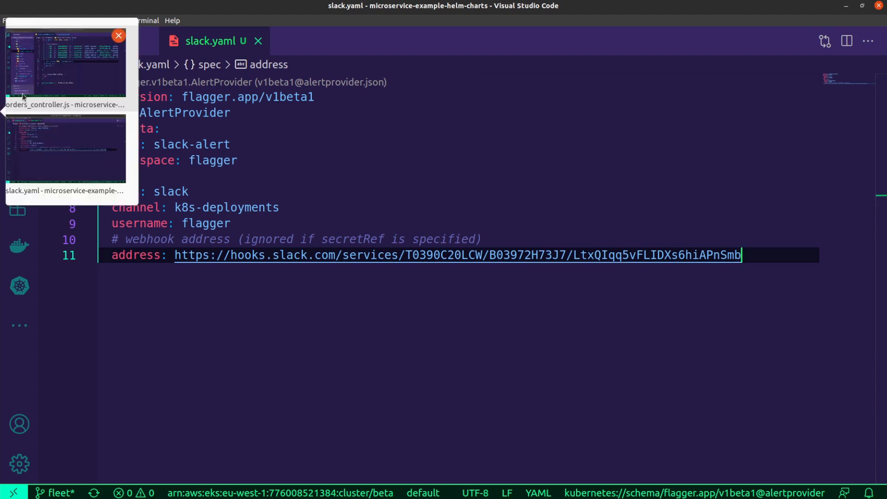
- Switch to the orders project and review orders_controller.js and package.json version 0.1.6
click(65, 61)
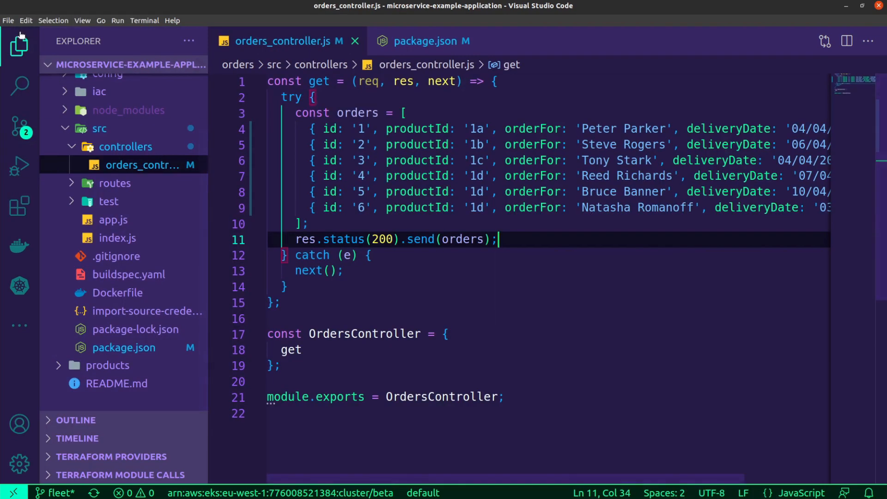
click(19, 45)
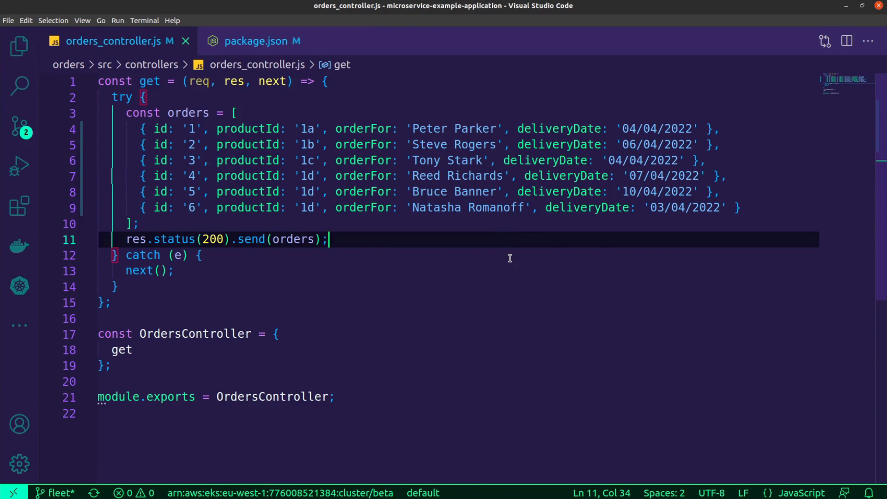
mouse_move(455, 160)
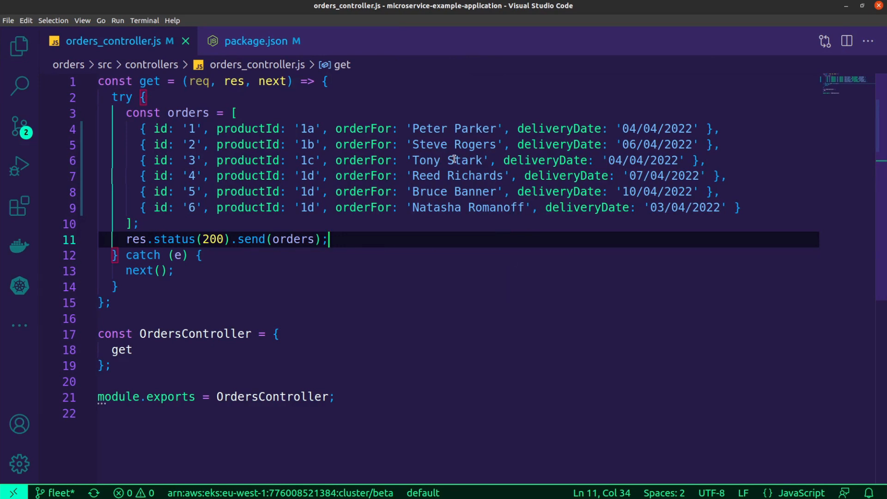
mouse_move(331, 94)
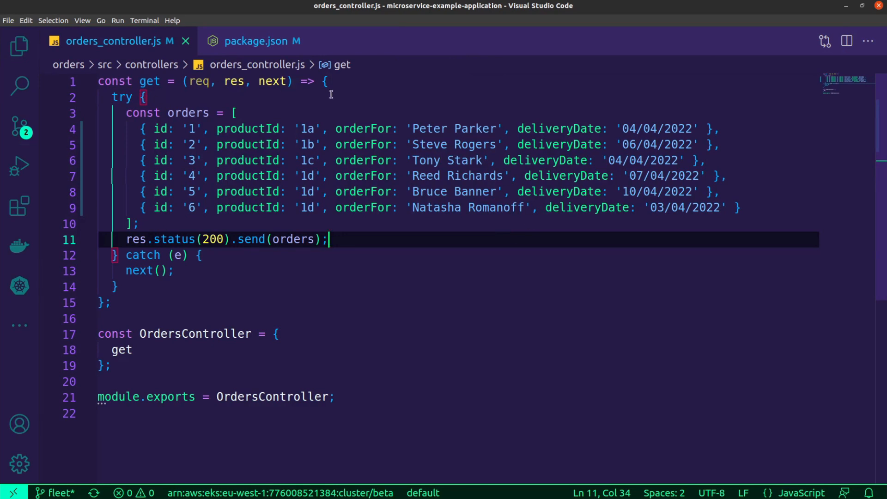
mouse_move(699, 125)
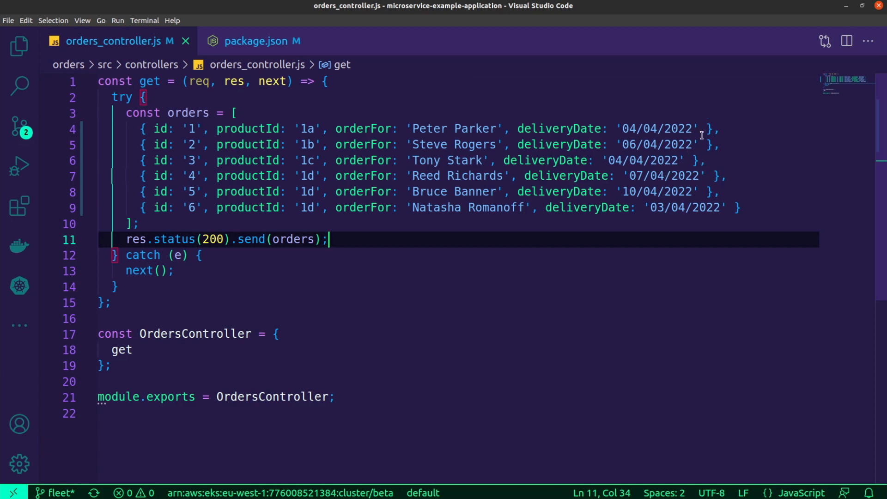
mouse_move(667, 160)
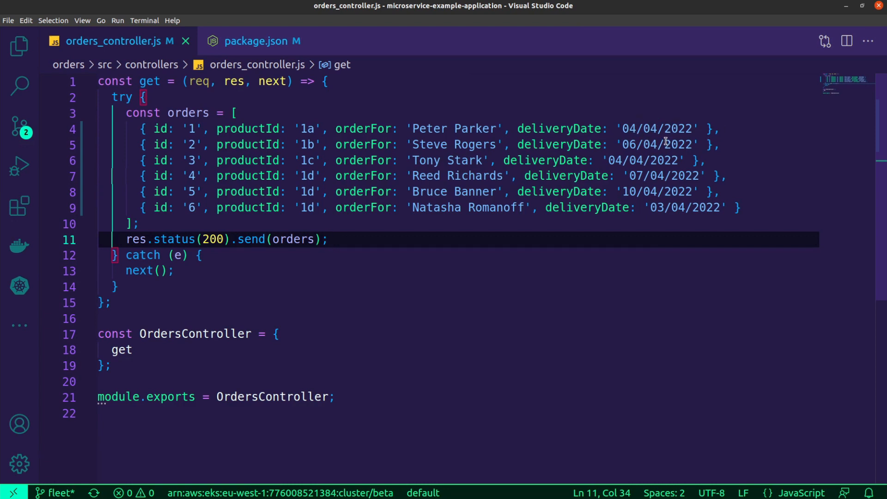
mouse_move(238, 64)
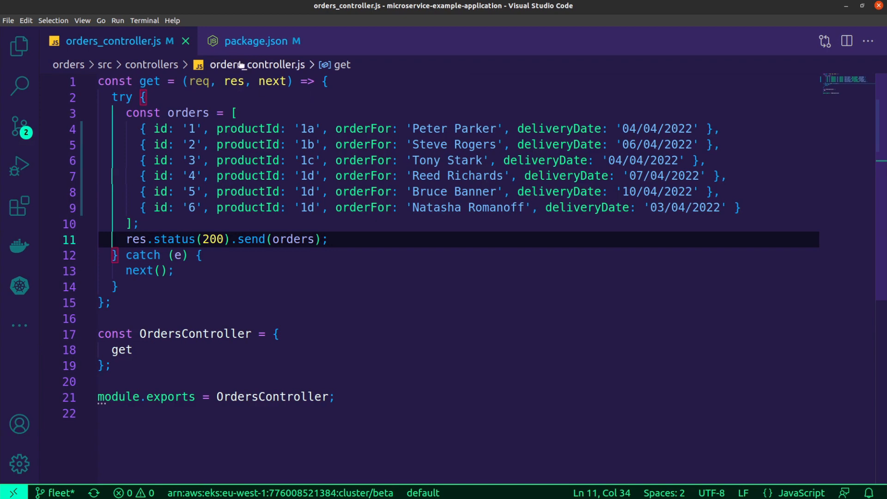
click(261, 40)
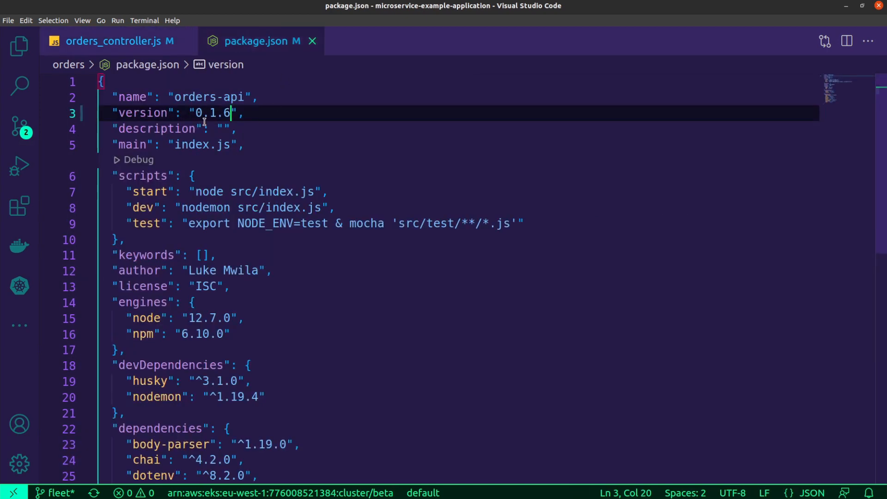
click(119, 41)
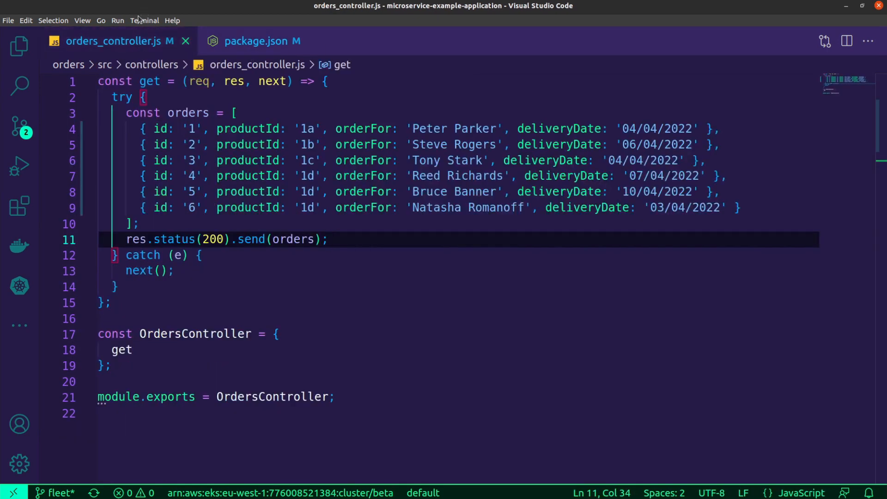
mouse_move(400, 225)
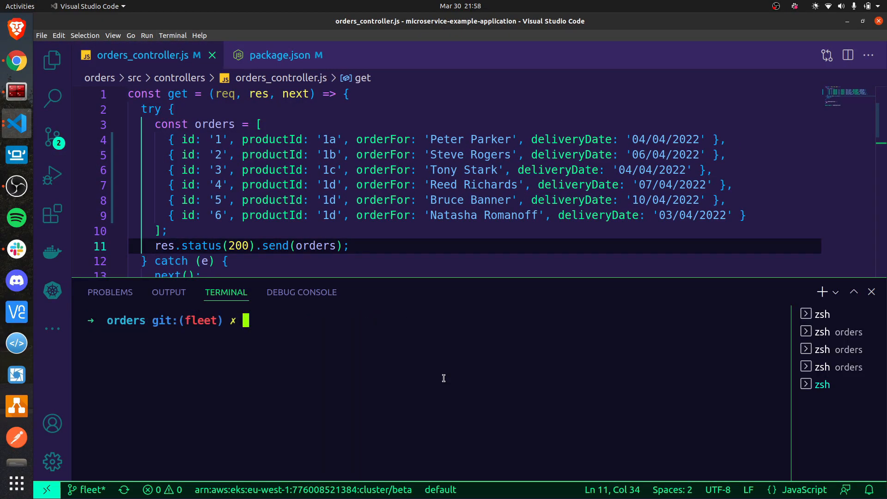
- Commit the change as "feat: updated date format for deliveryDate" and push to the fleet branch
text(git commit -m "feat: updated date format for deliveryDate")
text(git push)
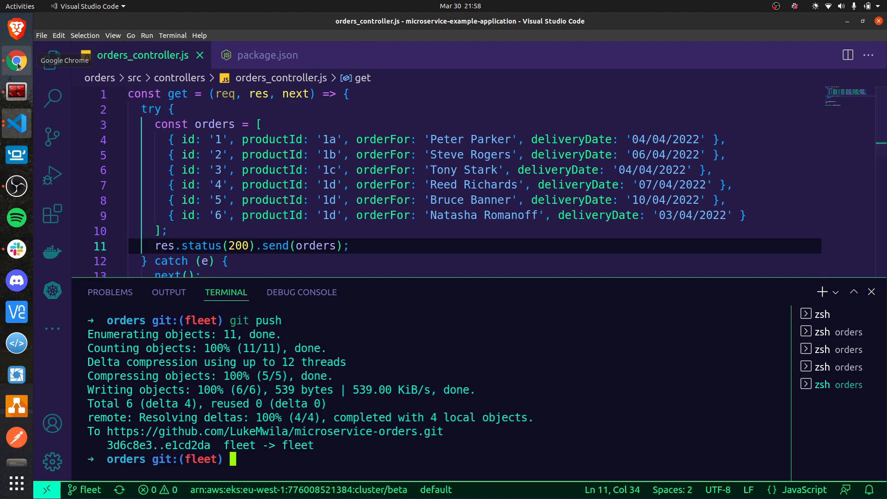
- Follow workflow run #8's Build Image & Update Helm Chart Values job logs until it succeeds
click(16, 61)
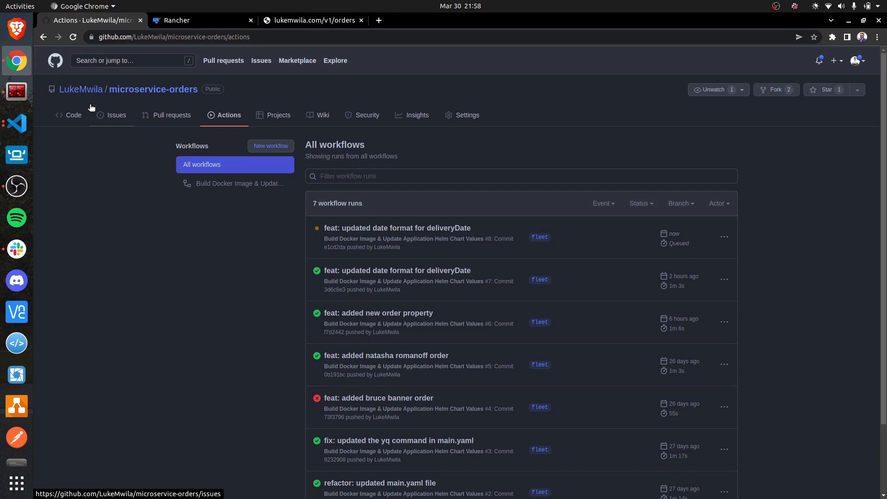
click(397, 228)
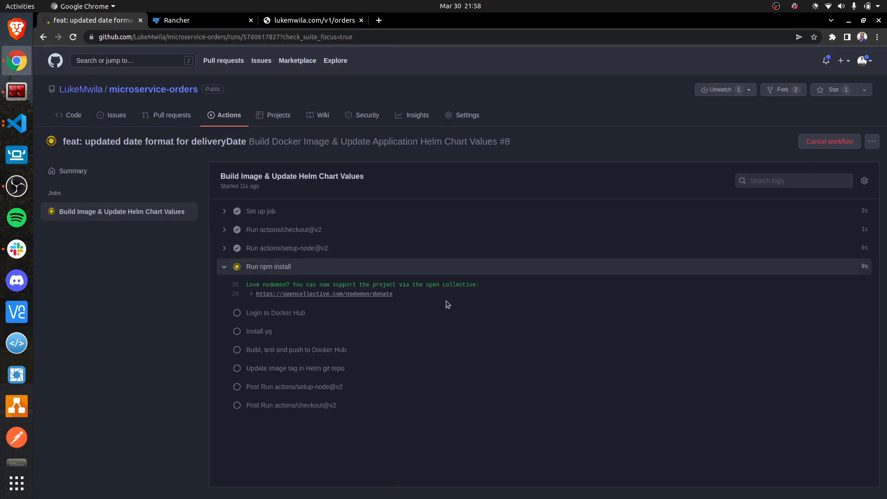
scroll(down, 3)
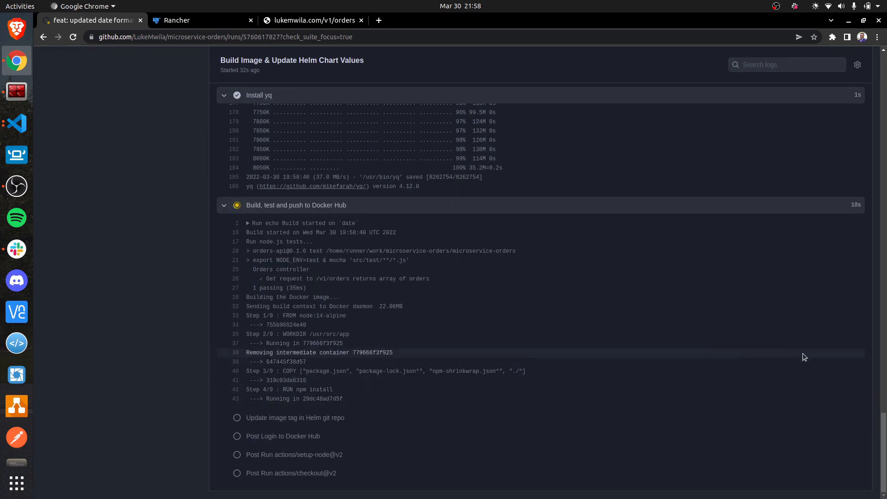
scroll(down, 3)
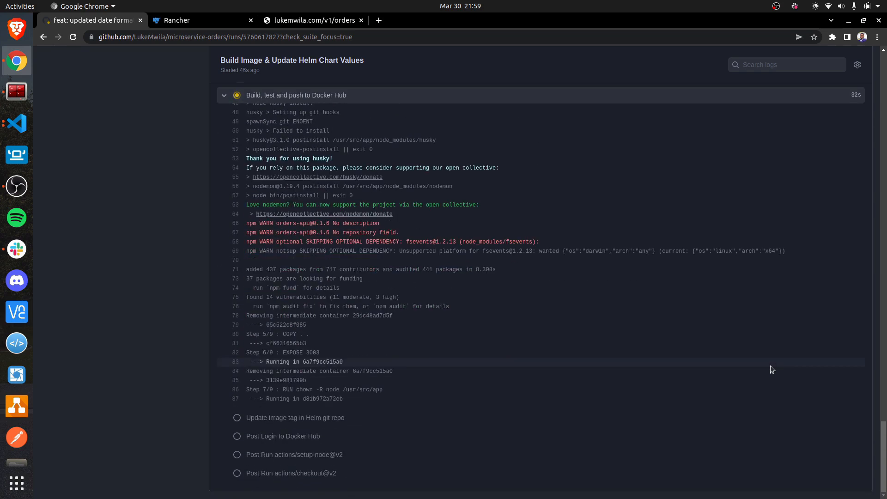
scroll(down, 3)
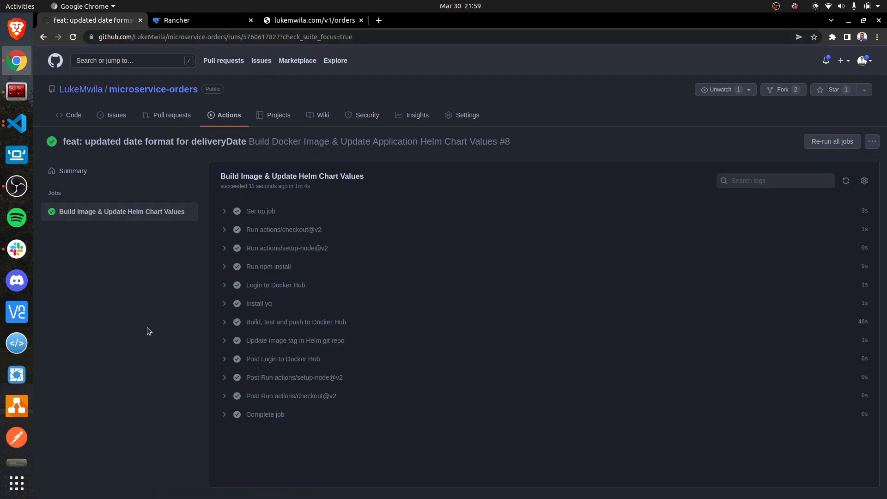
mouse_move(155, 316)
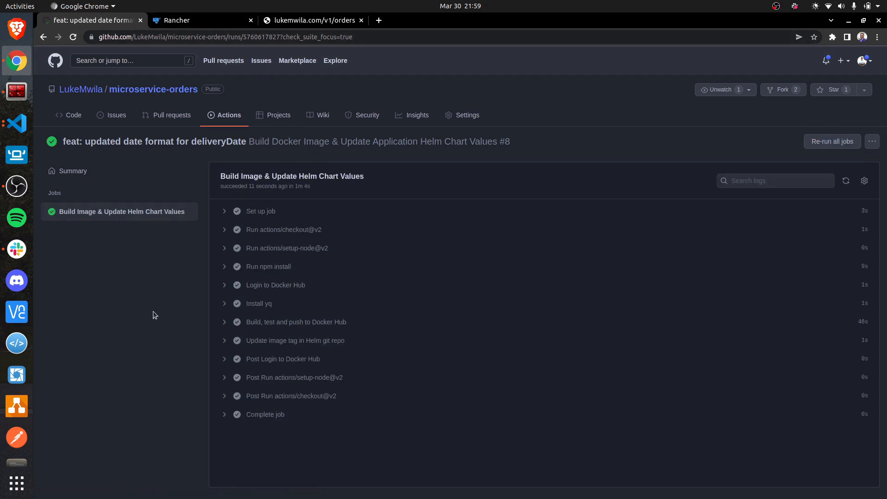
mouse_move(203, 19)
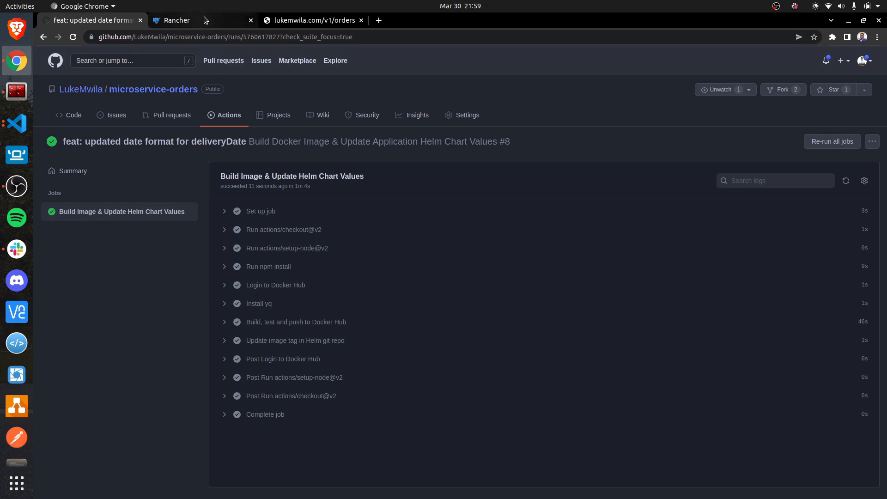
- Inspect the Rancher ecommerce pods list showing three orders 0.1.6 canary pods beside 0.1.5 primaries
click(176, 19)
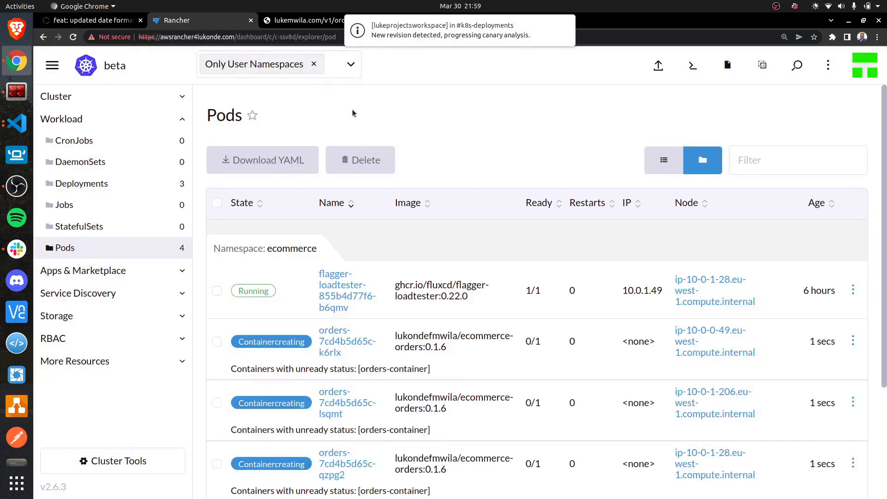
scroll(down, 3)
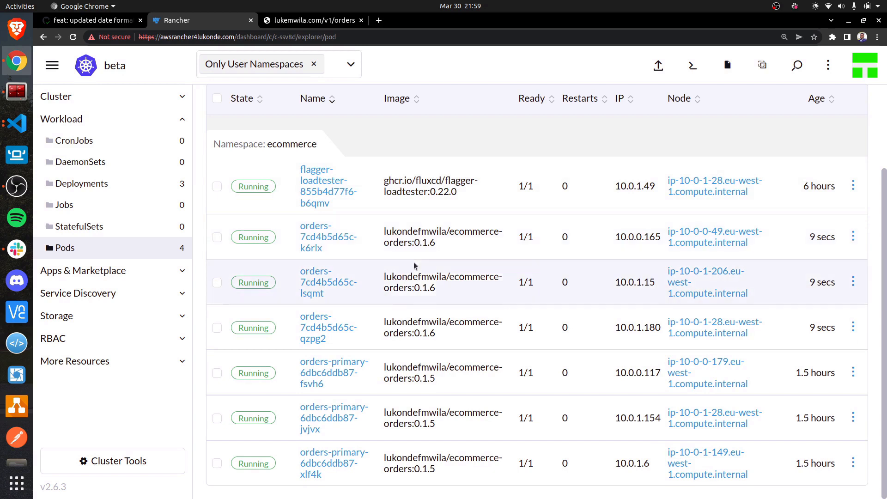
mouse_move(333, 418)
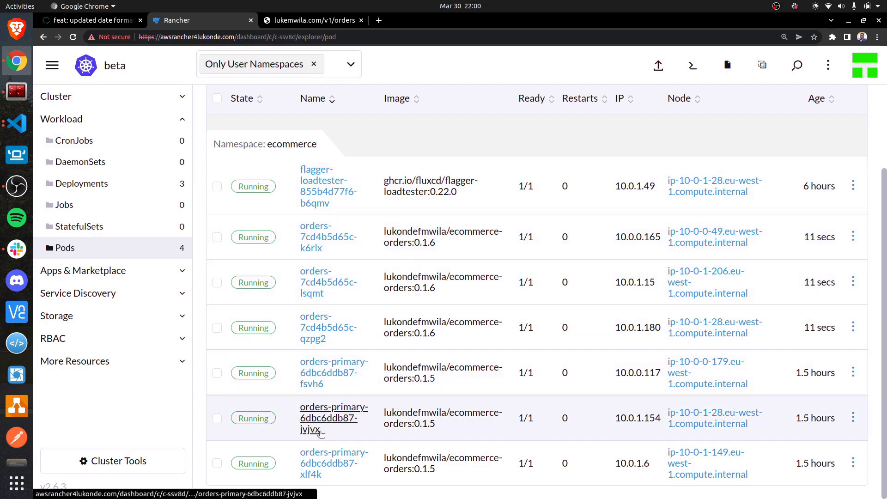
mouse_move(466, 333)
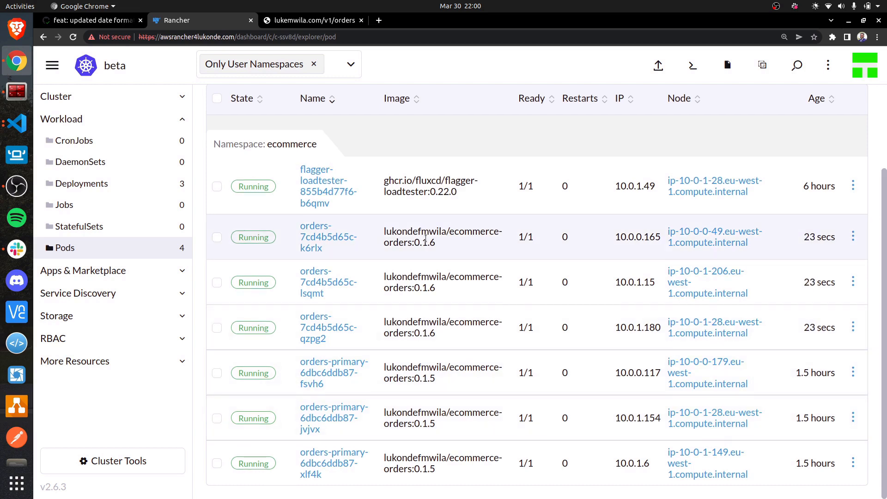
mouse_move(372, 182)
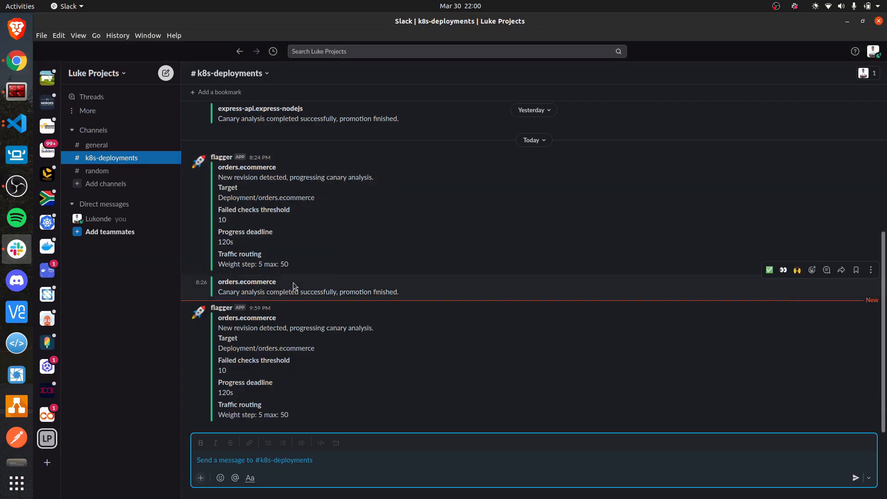
mouse_move(349, 345)
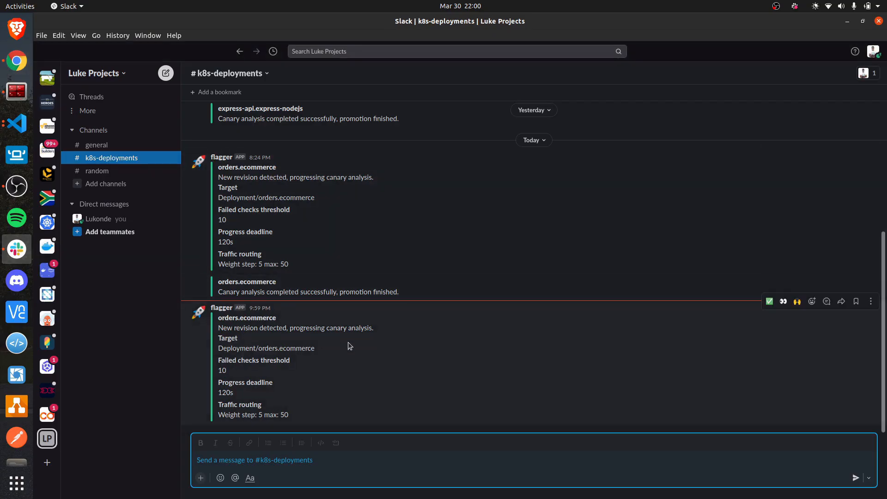
mouse_move(317, 248)
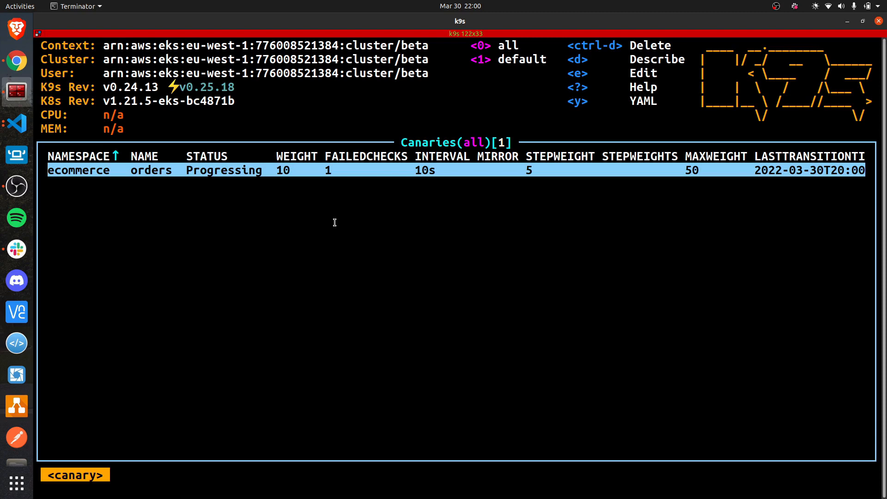
mouse_move(215, 191)
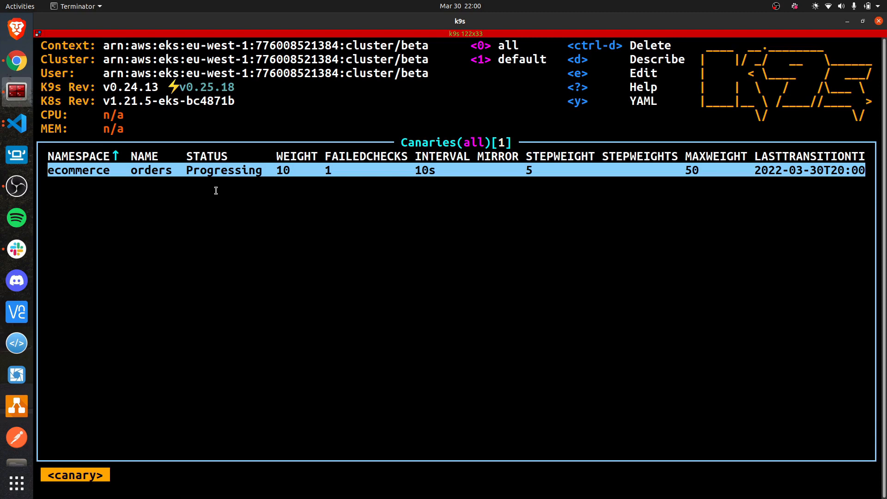
mouse_move(377, 203)
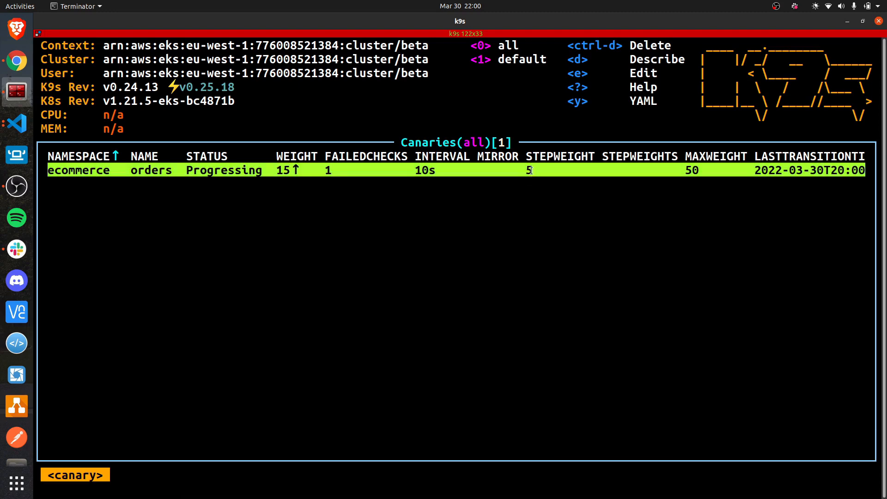
mouse_move(26, 72)
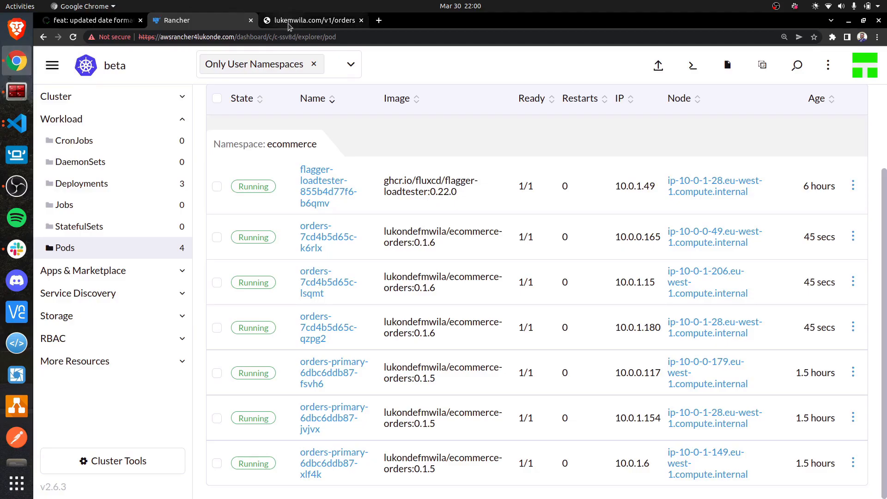
- Reload the lukemwila.com/v1/orders endpoint to confirm dash-formatted dates like 04-04-2022
click(313, 20)
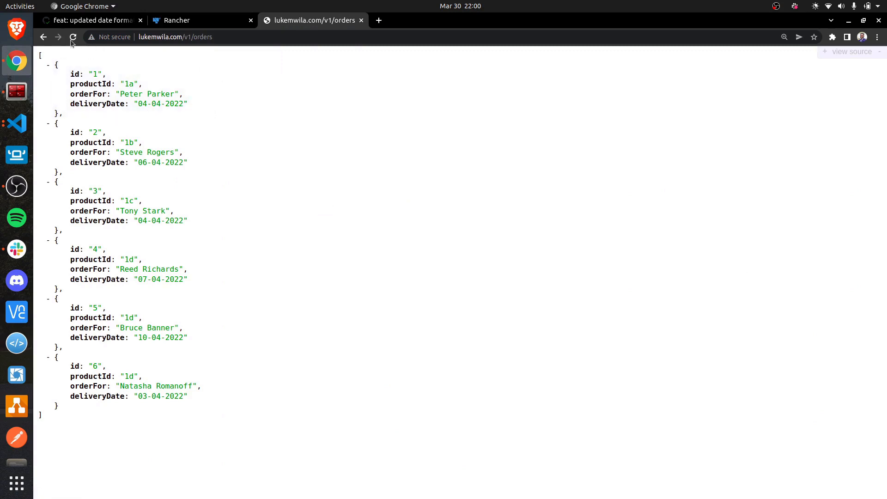
click(74, 37)
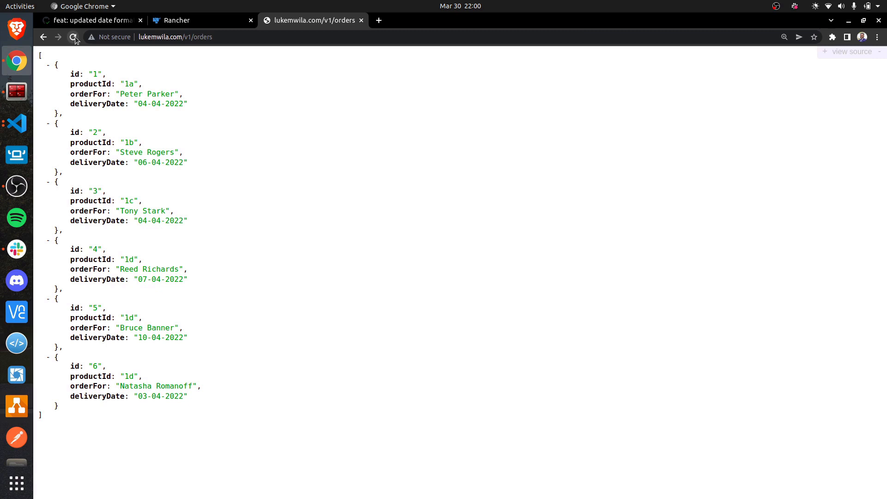
click(74, 37)
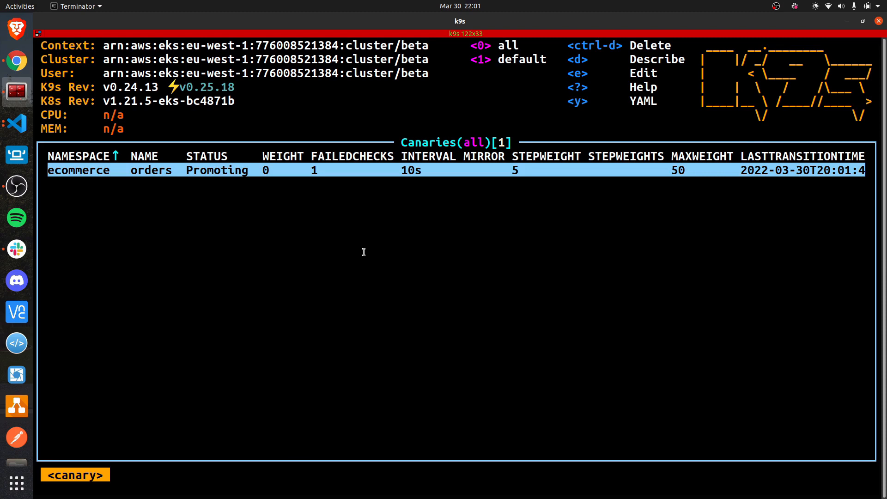
mouse_move(215, 213)
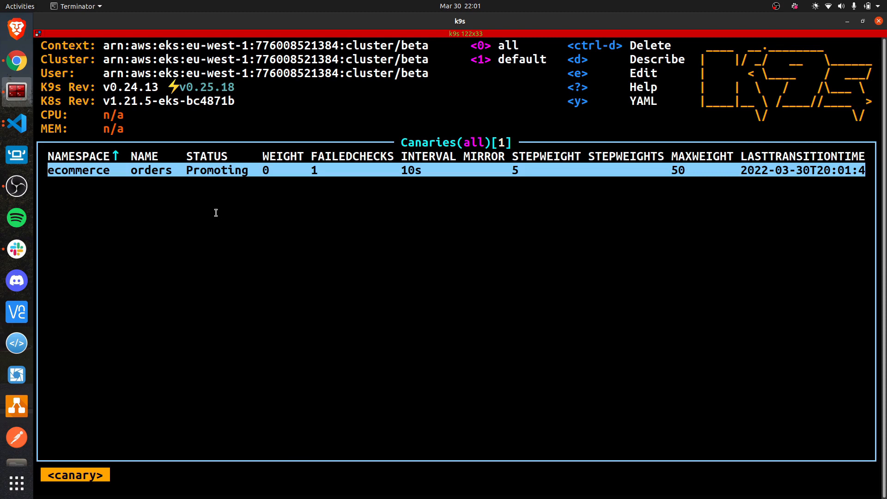
mouse_move(101, 88)
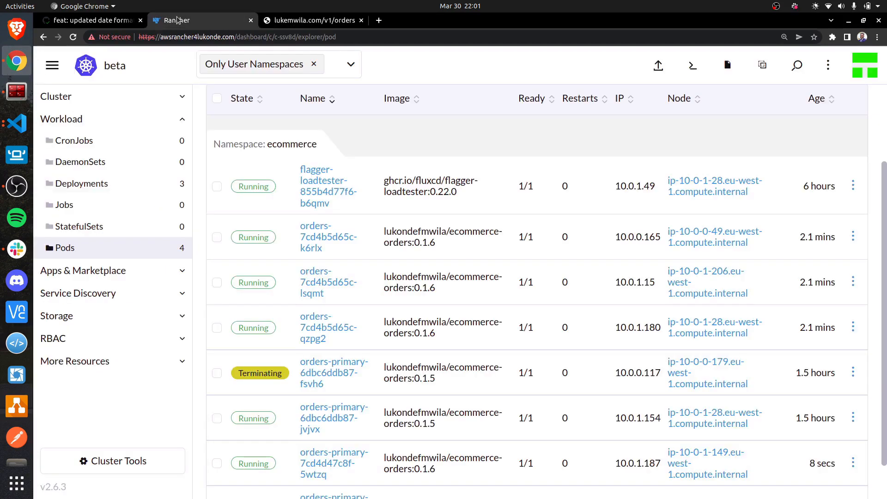
- Confirm all orders-primary pods run 0.1.6, then view the orders response with slash-formatted dates like 04/04/2022
scroll(down, 3)
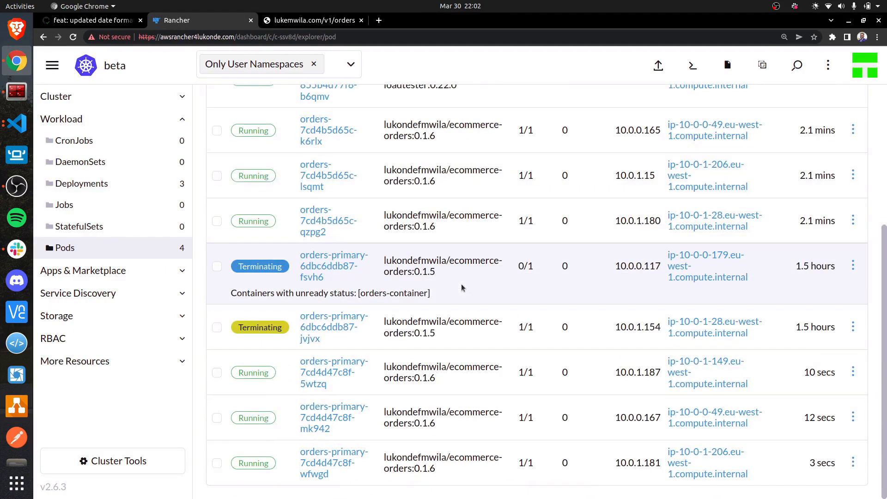
scroll(up, 3)
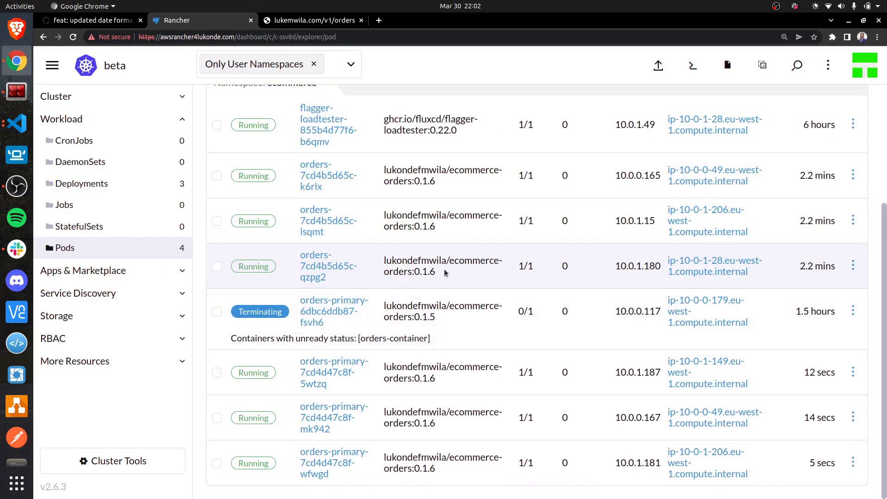
scroll(up, 3)
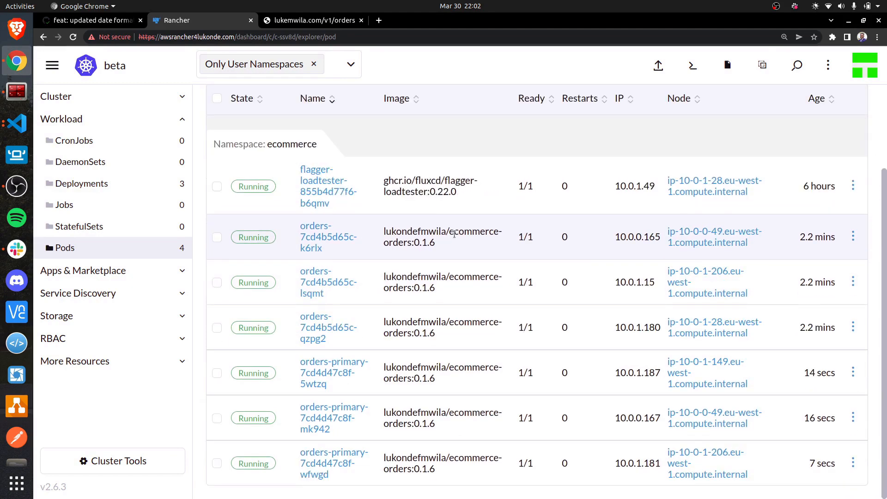
mouse_move(443, 253)
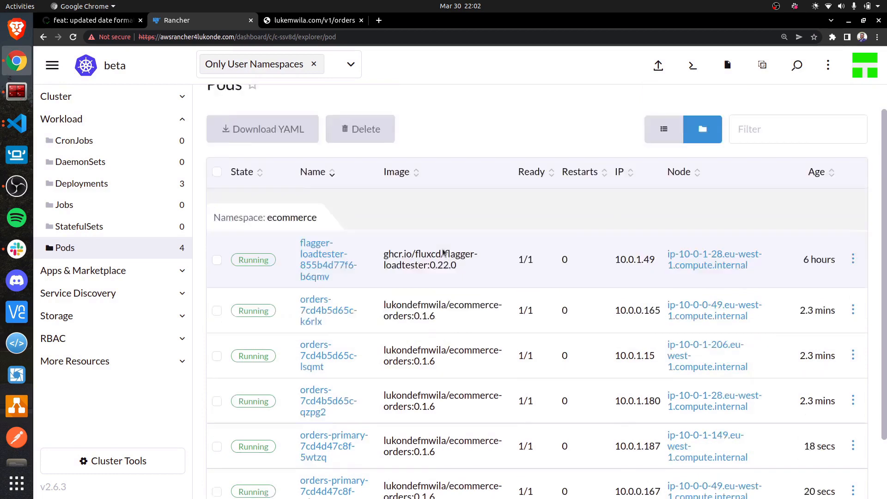
click(311, 19)
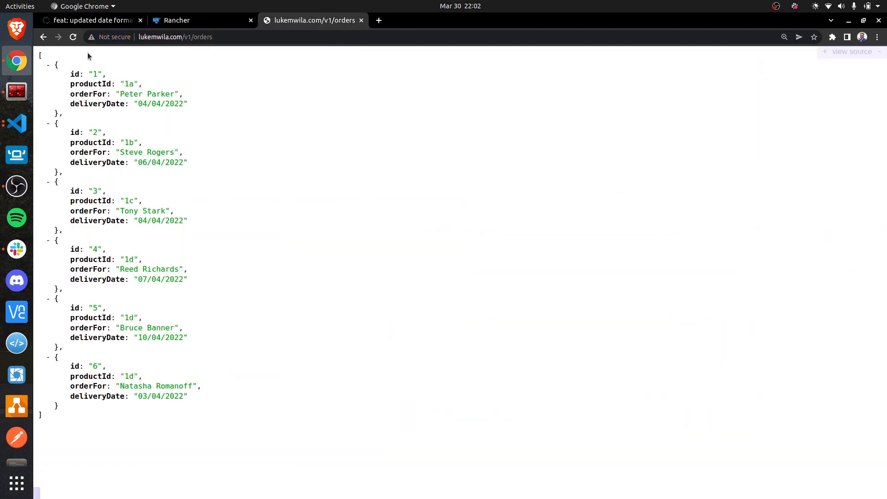
mouse_move(262, 97)
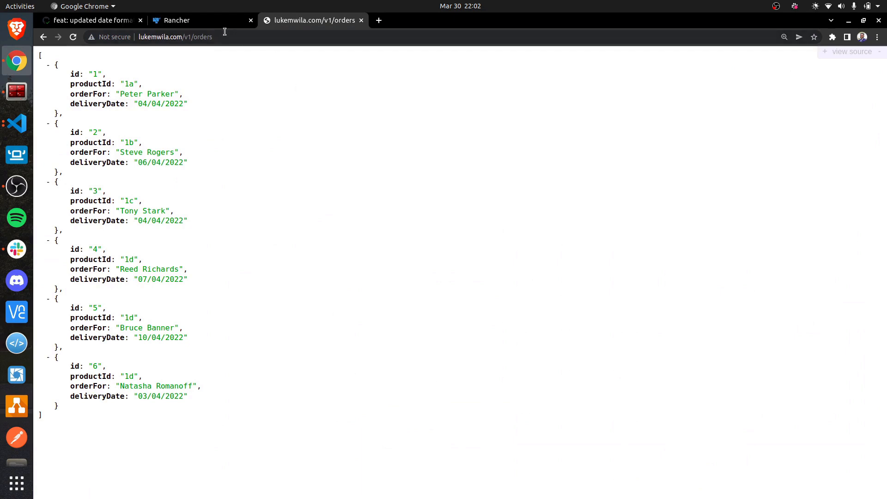
mouse_move(32, 241)
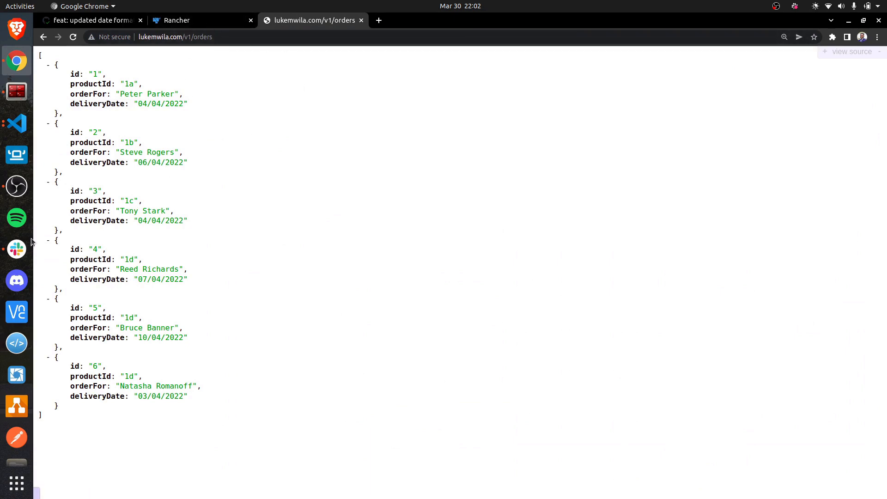
- Check Slack's #k8s-deployments for Flagger's orders.ecommerce promotion-finished message
click(15, 250)
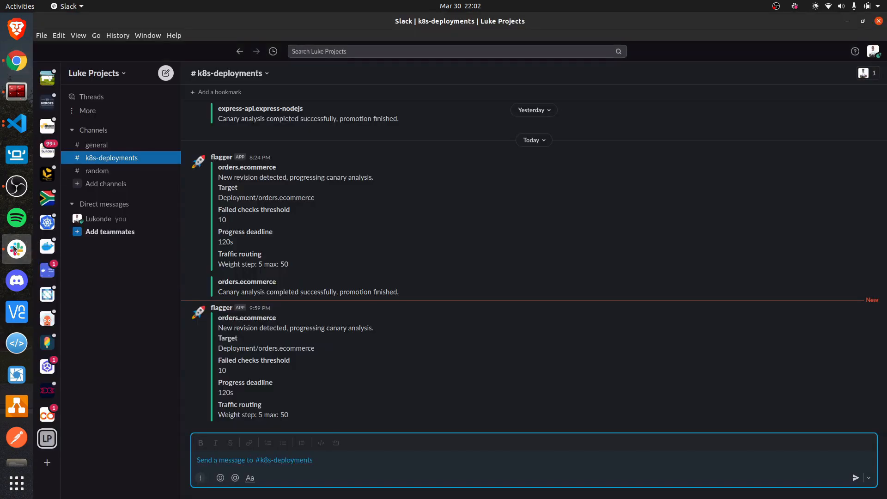
scroll(down, 3)
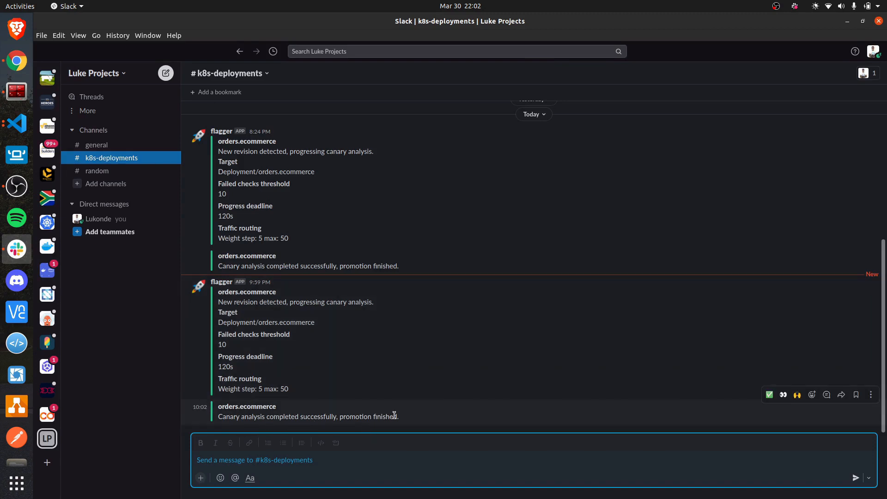
mouse_move(437, 417)
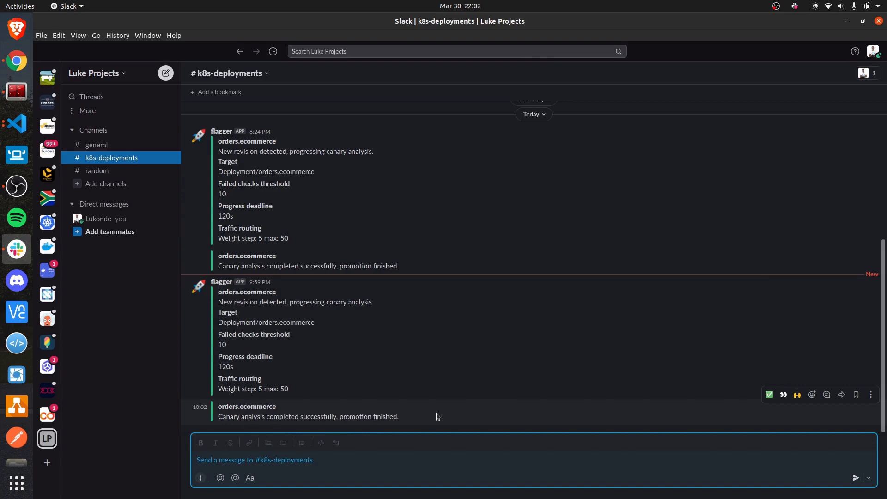